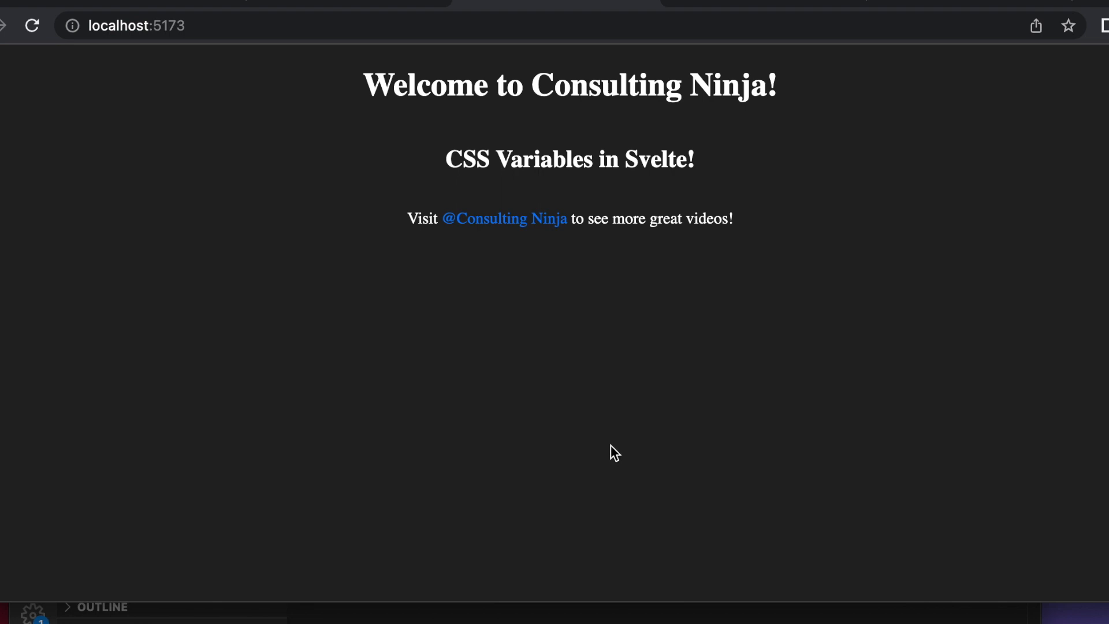
pyautogui.moveTo(577, 463)
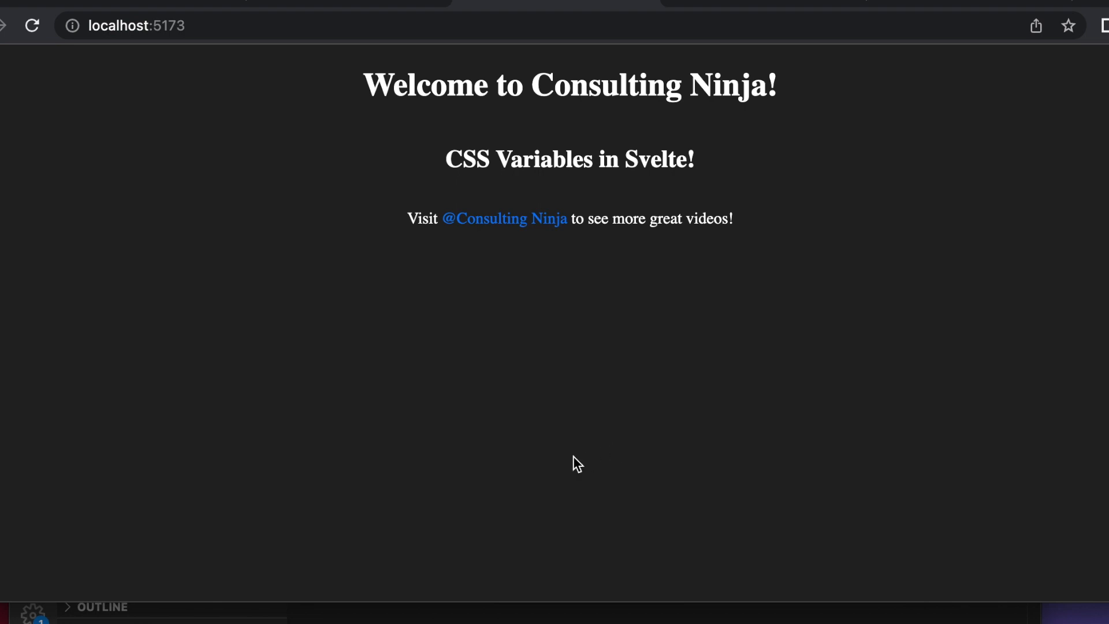
pyautogui.moveTo(482, 621)
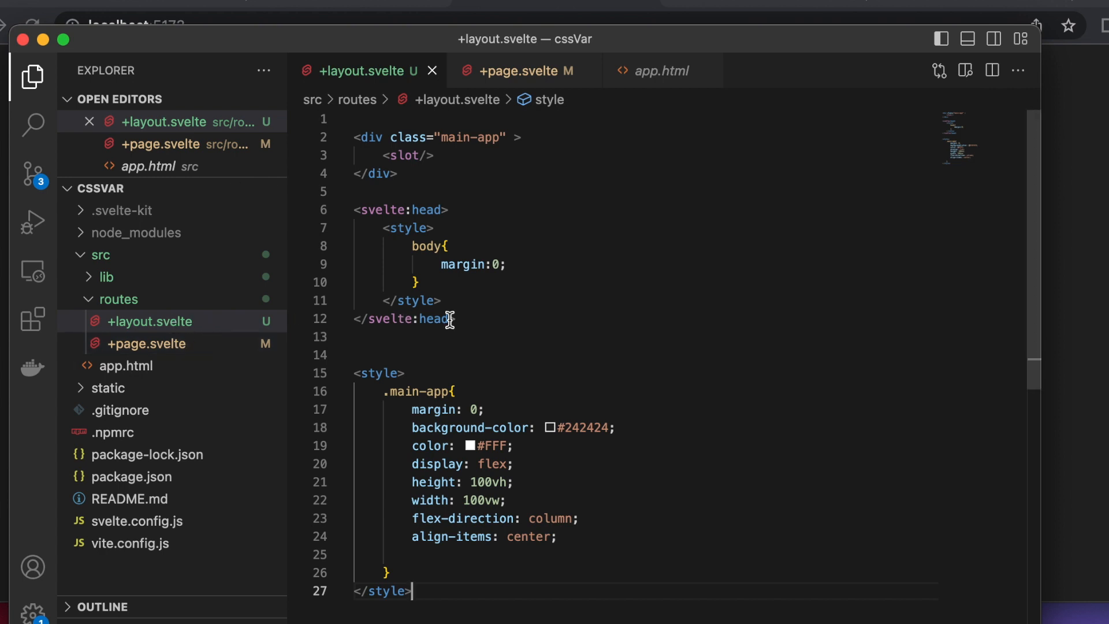
pyautogui.moveTo(520, 346)
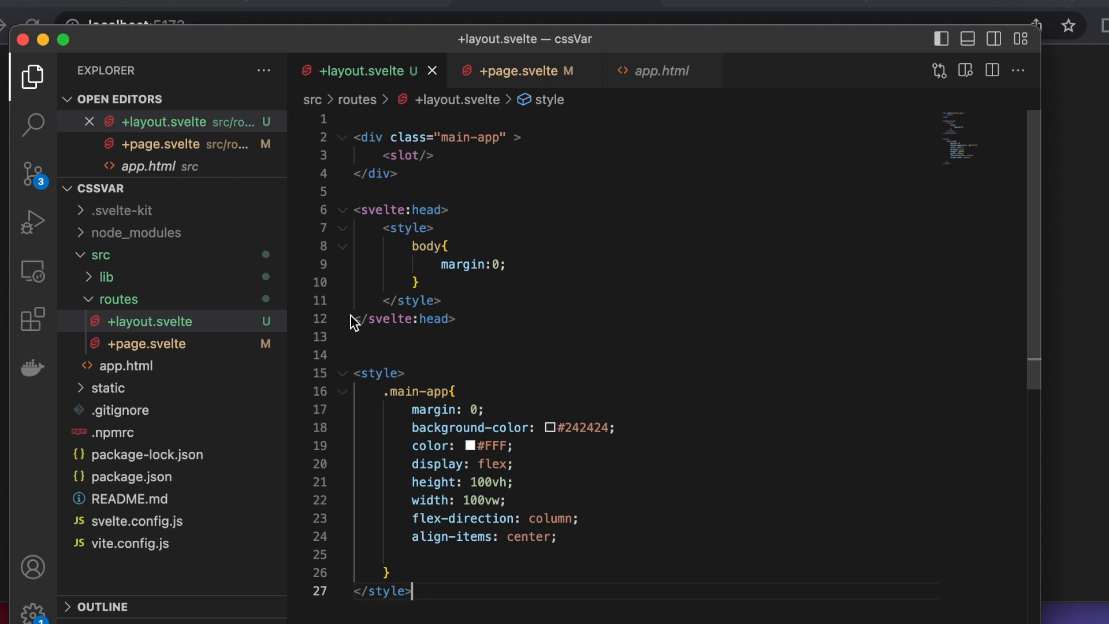
pyautogui.moveTo(404, 319)
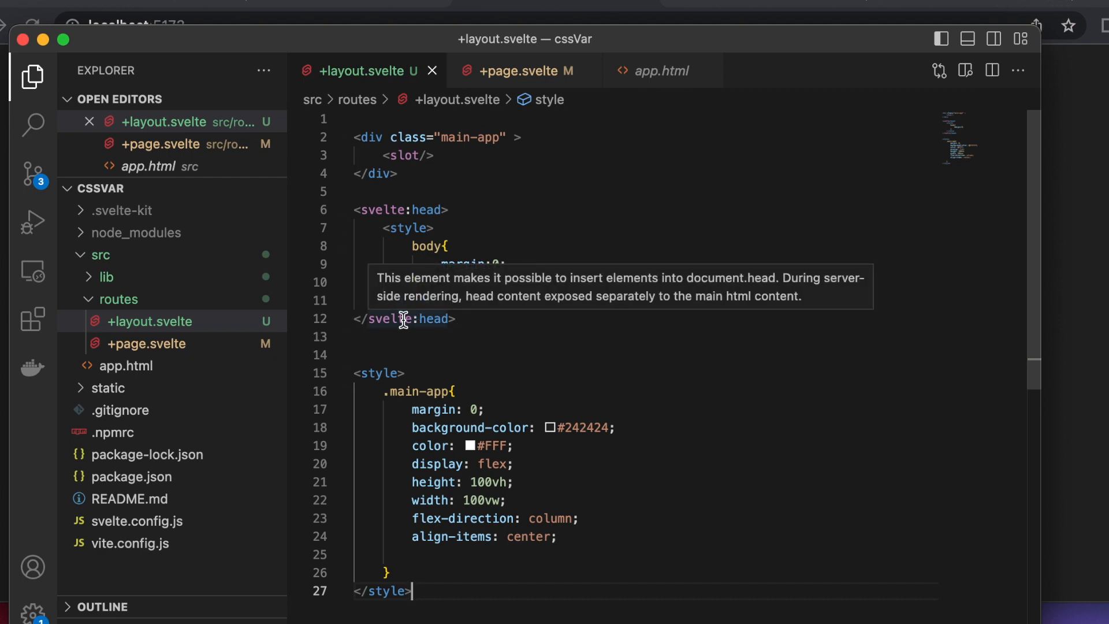
pyautogui.moveTo(490, 292)
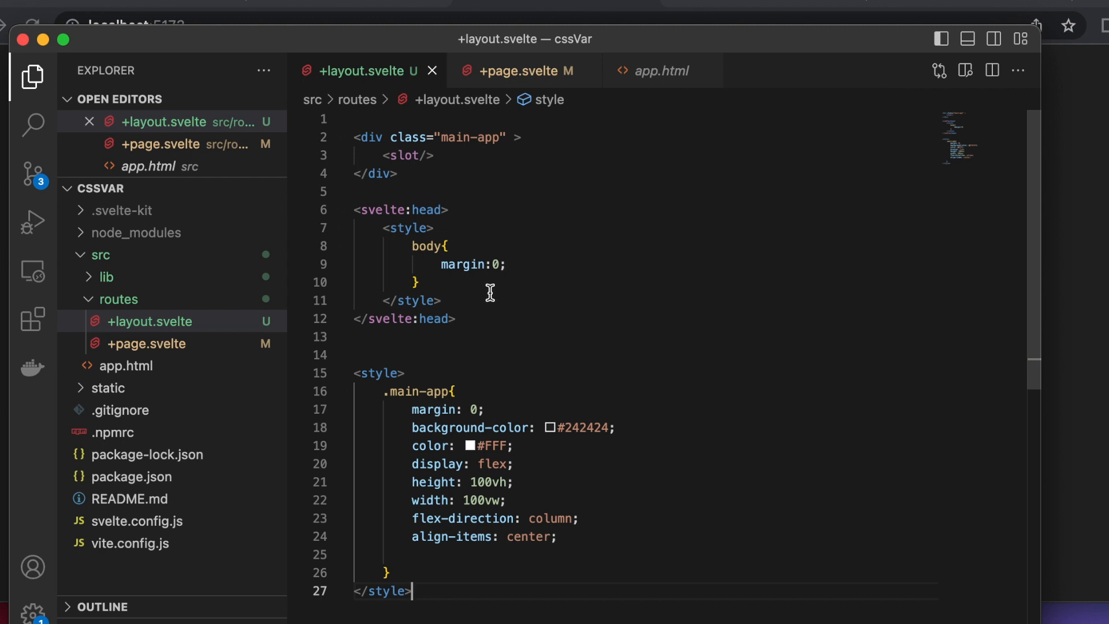
pyautogui.moveTo(438, 184)
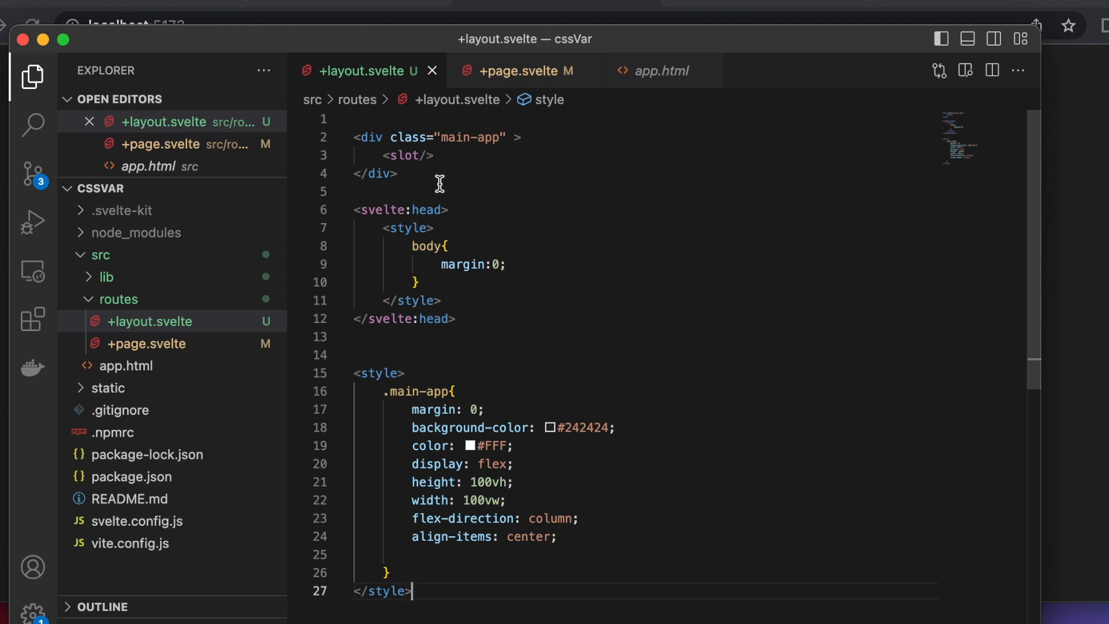
# Step: Place the cursor at the end of the <slot/> line in +layout.svelte
pyautogui.click(434, 155)
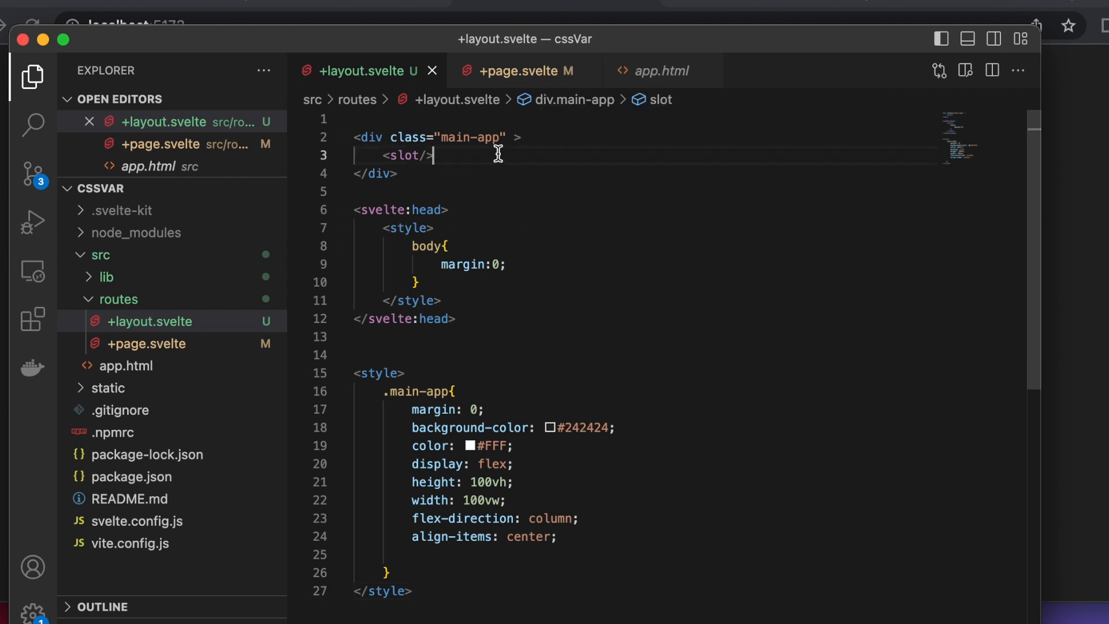
# Step: Add <input type="color" name="color"/> below the slot, labelled 'Pick A Color!' via for="color"
pyautogui.press('Enter')
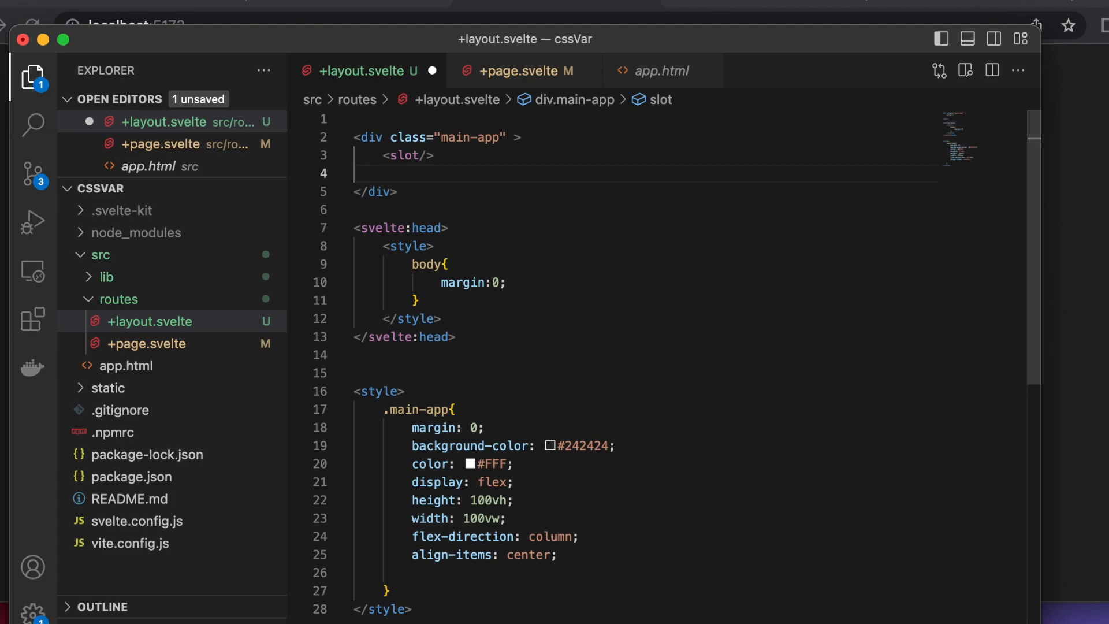
pyautogui.write('<input type="color')
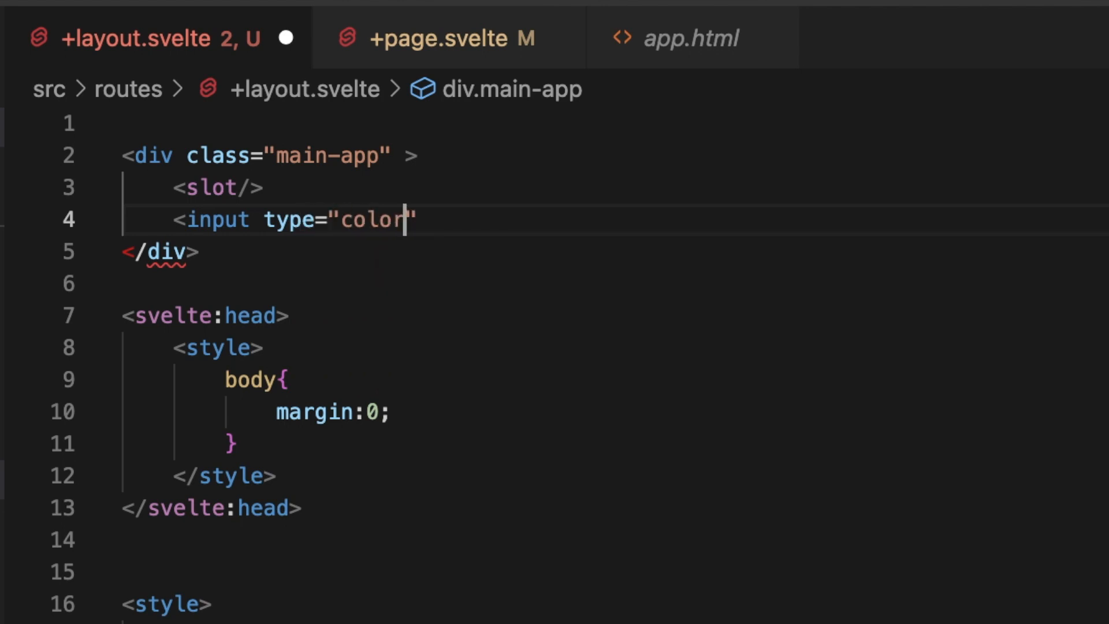
pyautogui.write('name')
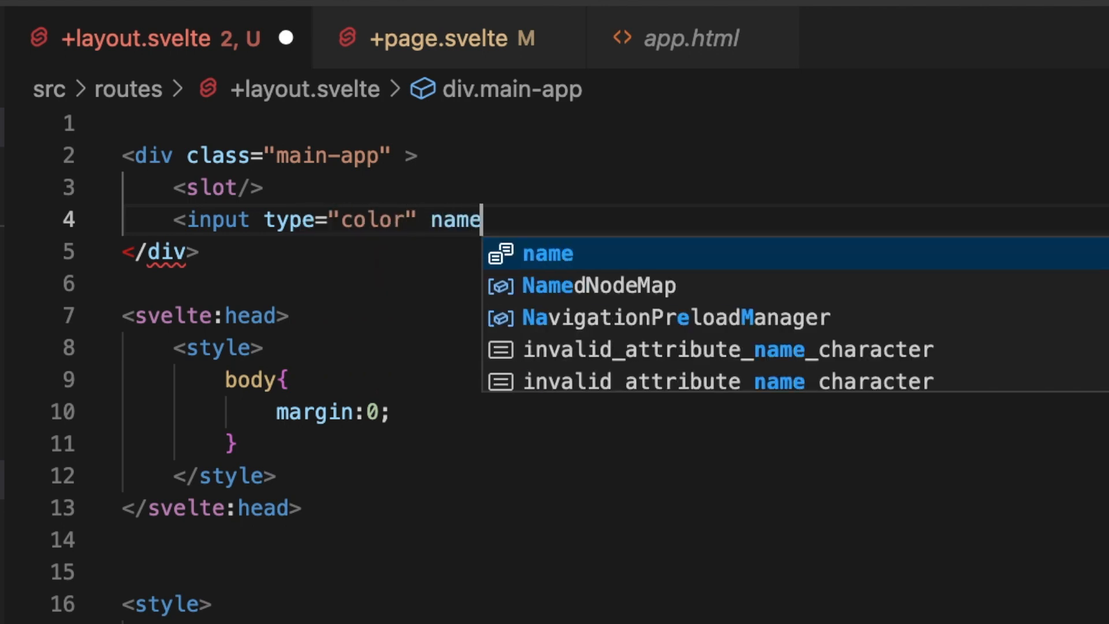
pyautogui.write('=')
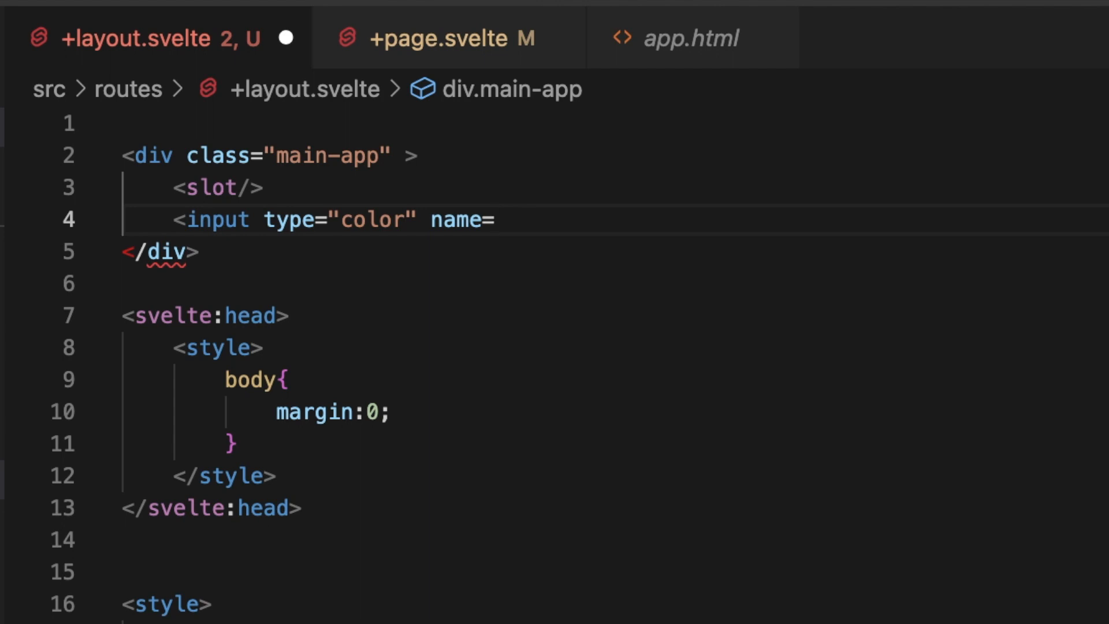
pyautogui.write('"color"/>')
pyautogui.write('<label></label>')
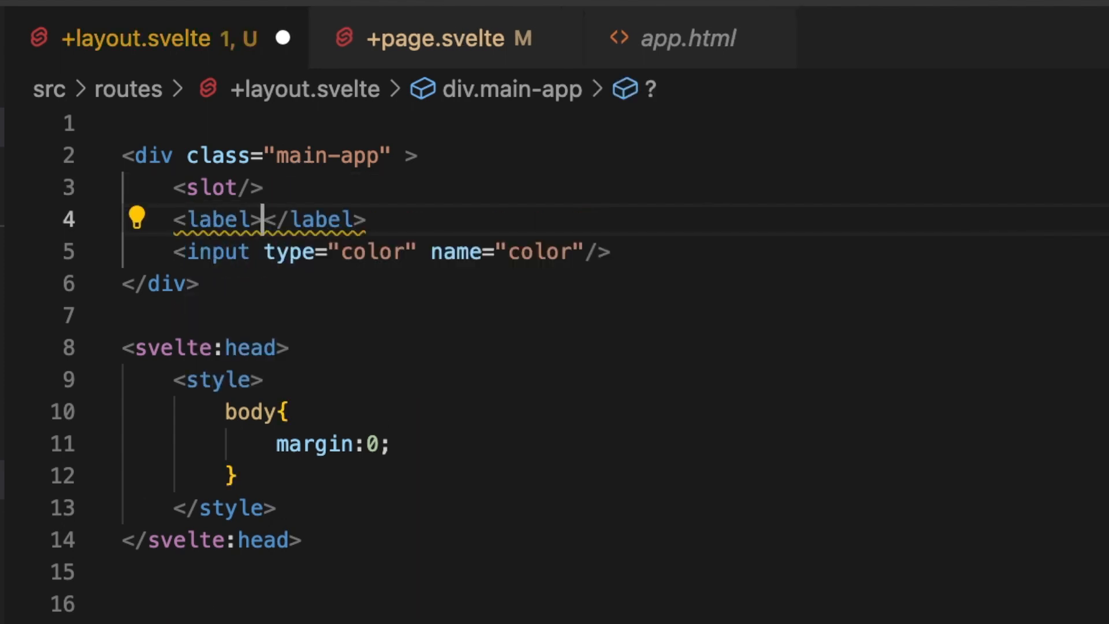
pyautogui.write('Pick A c')
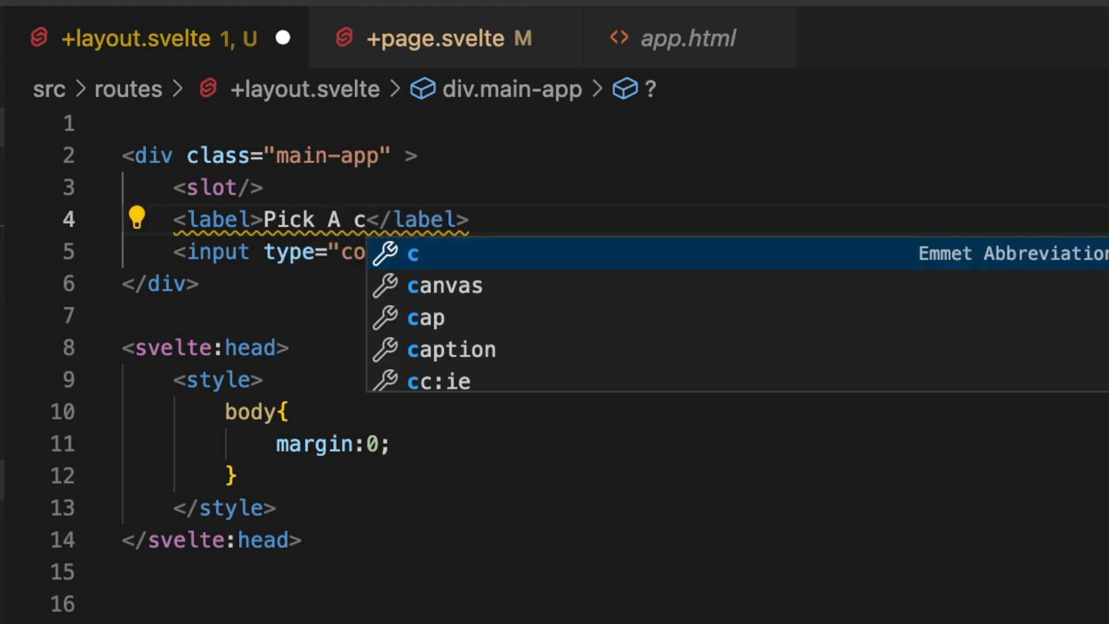
pyautogui.write('olor!')
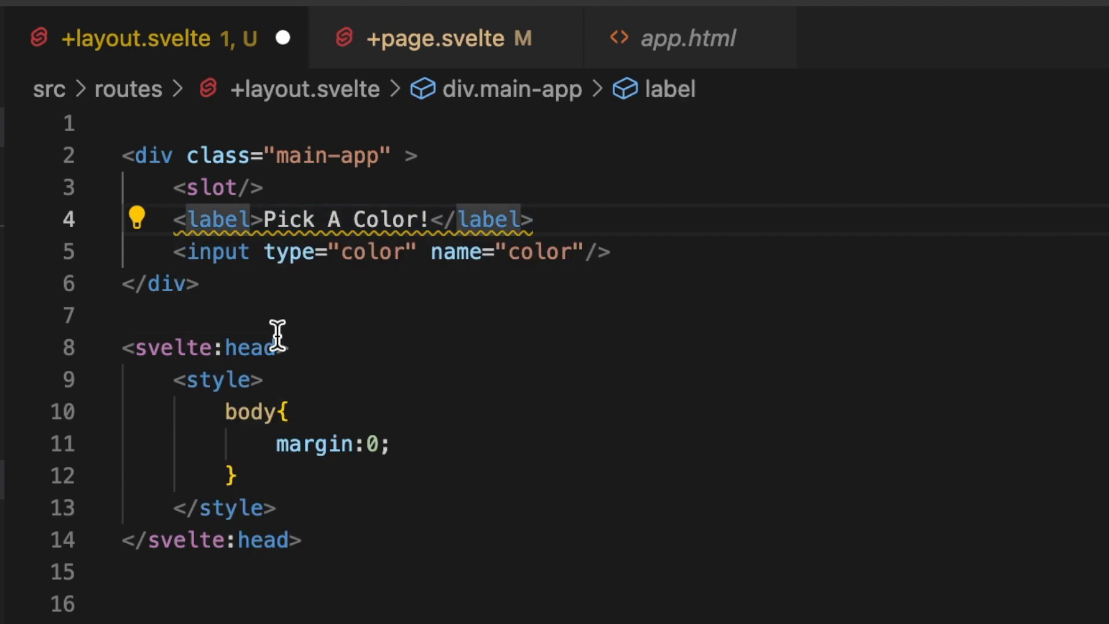
pyautogui.write('for="c')
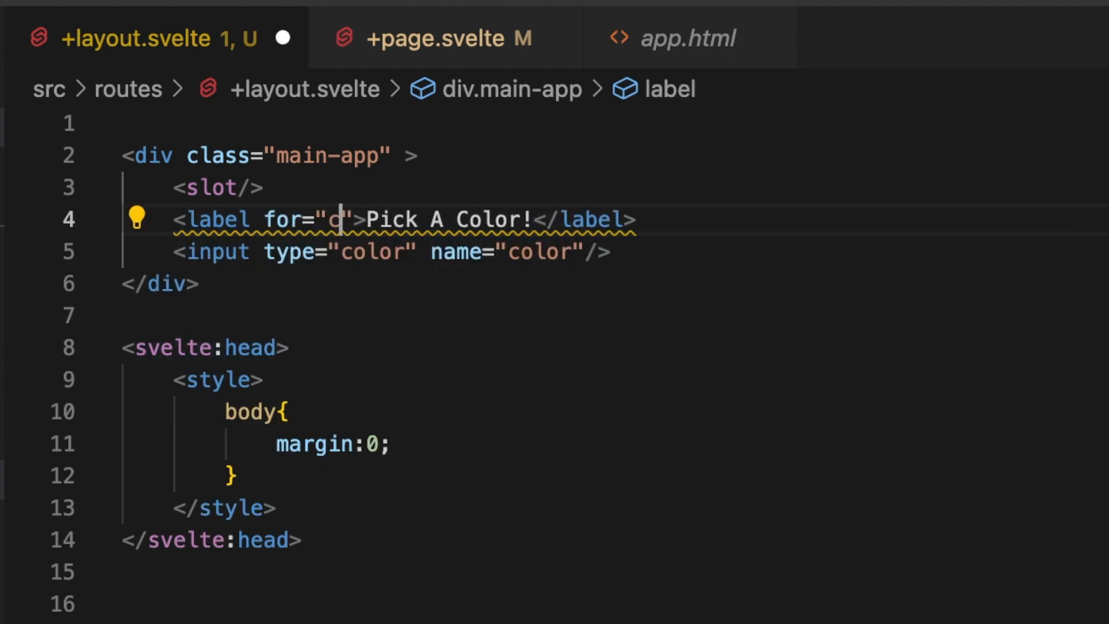
pyautogui.write('olor')
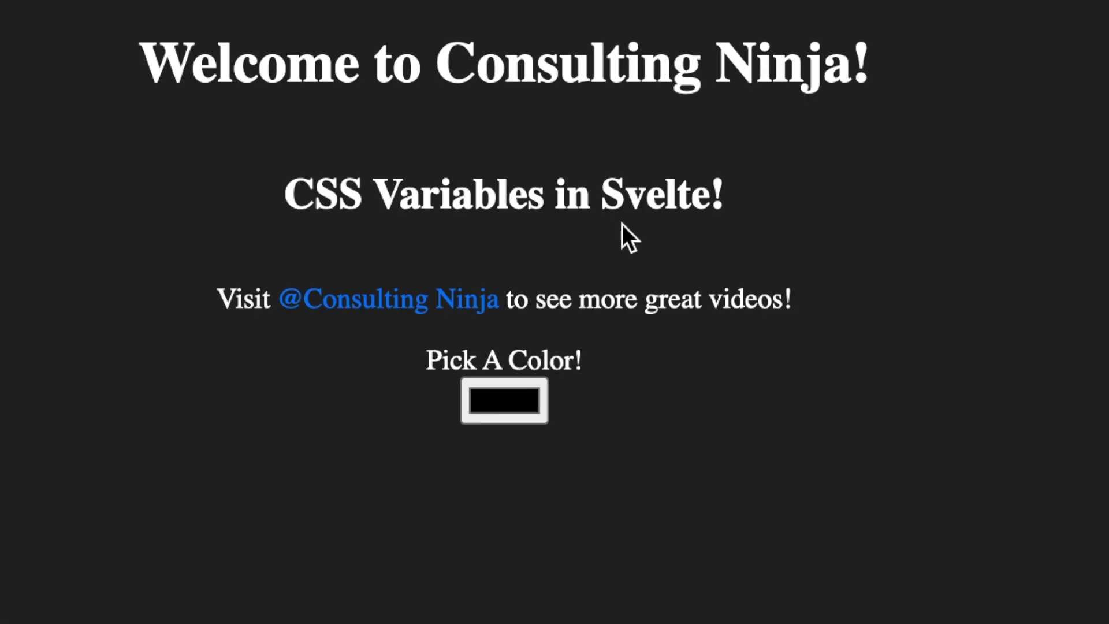
# Step: Open the swatch under 'Pick A Color!' in Chrome and pick a shade
pyautogui.click(504, 400)
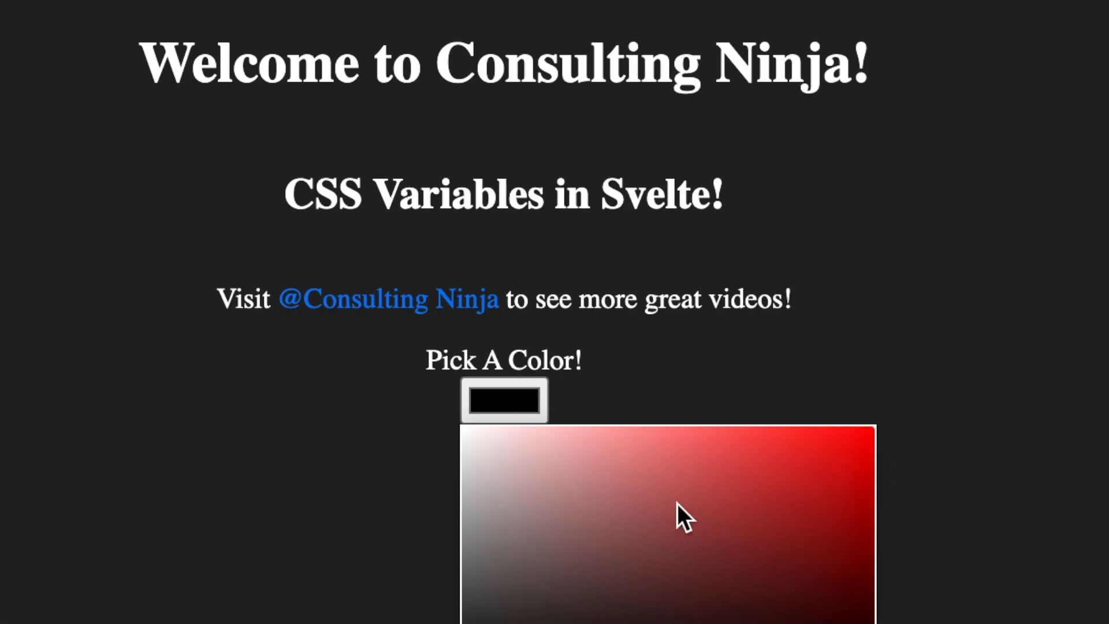
pyautogui.click(596, 506)
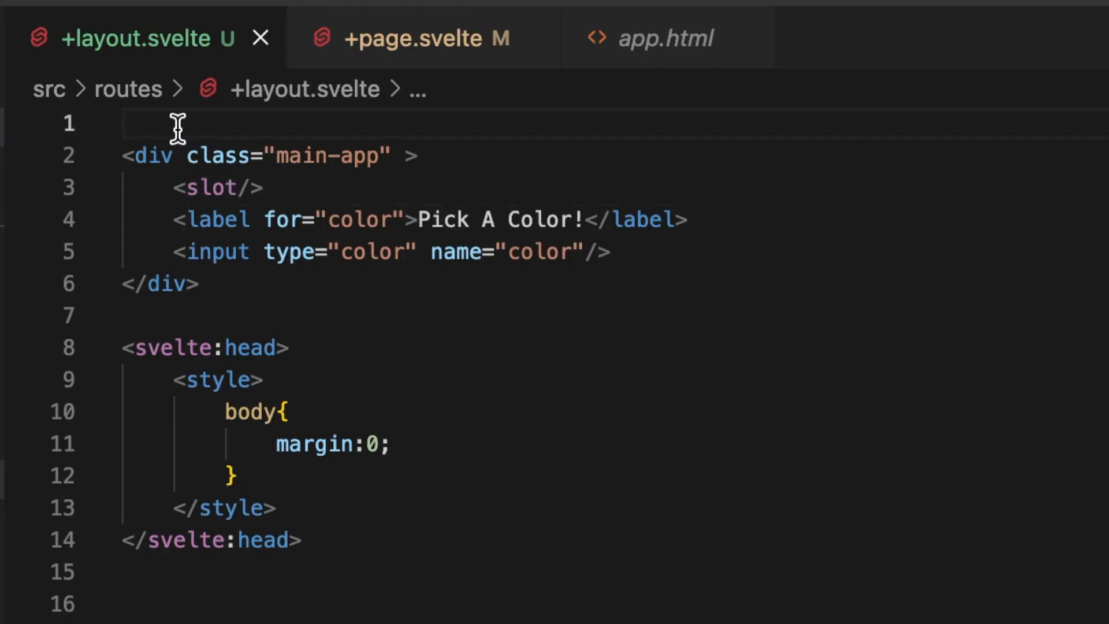
# Step: Add a top script block with let color; and bind:value={color} on the colour input
pyautogui.write('<s')
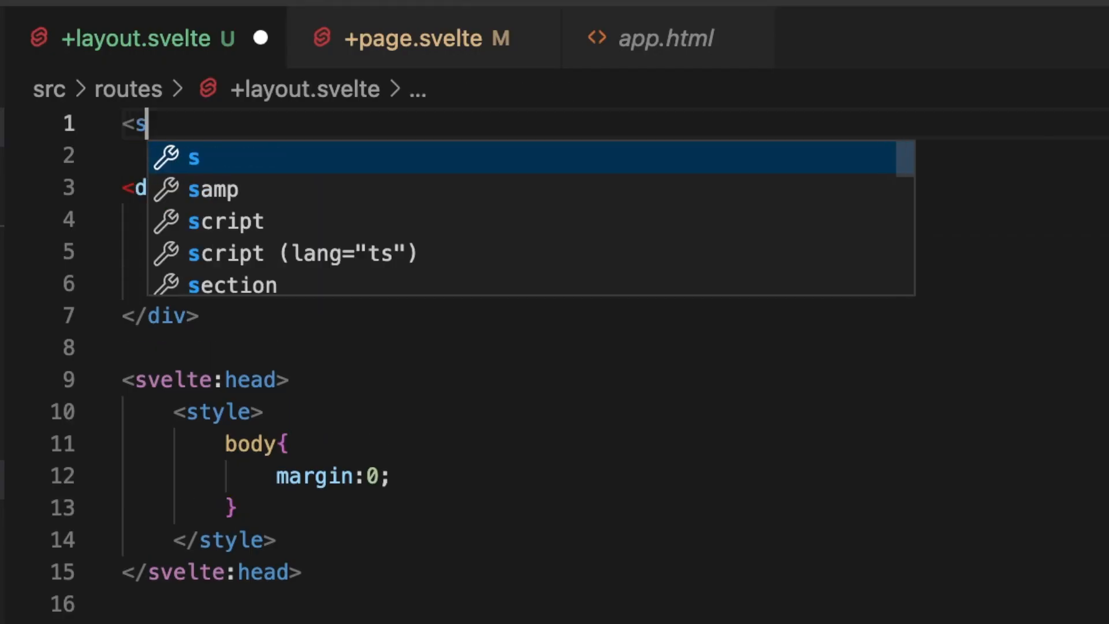
pyautogui.press('Enter')
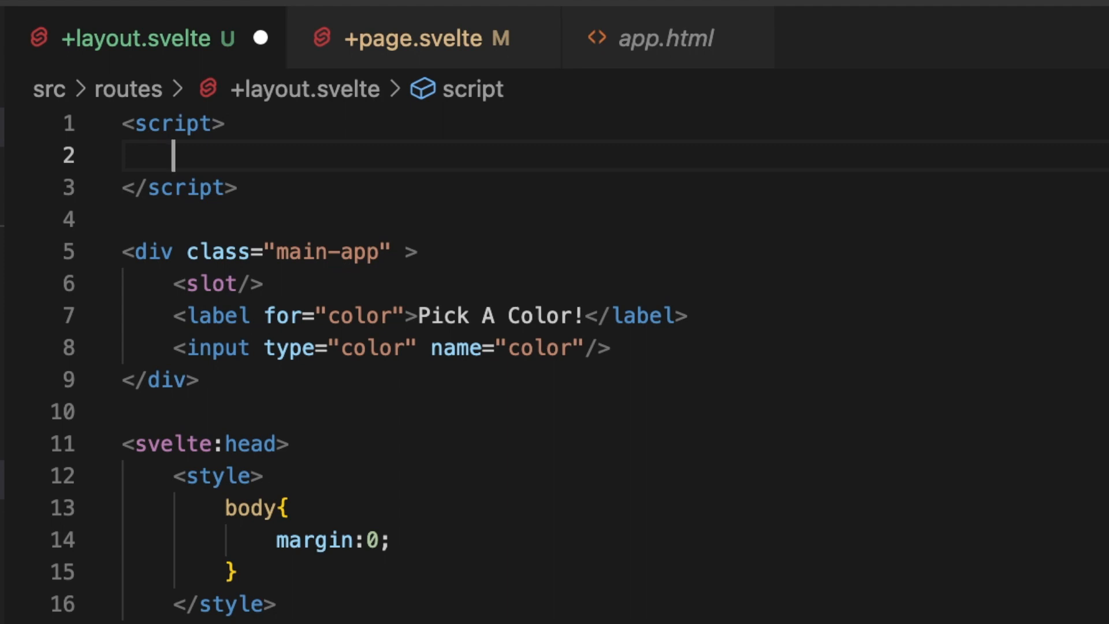
pyautogui.write('let color;')
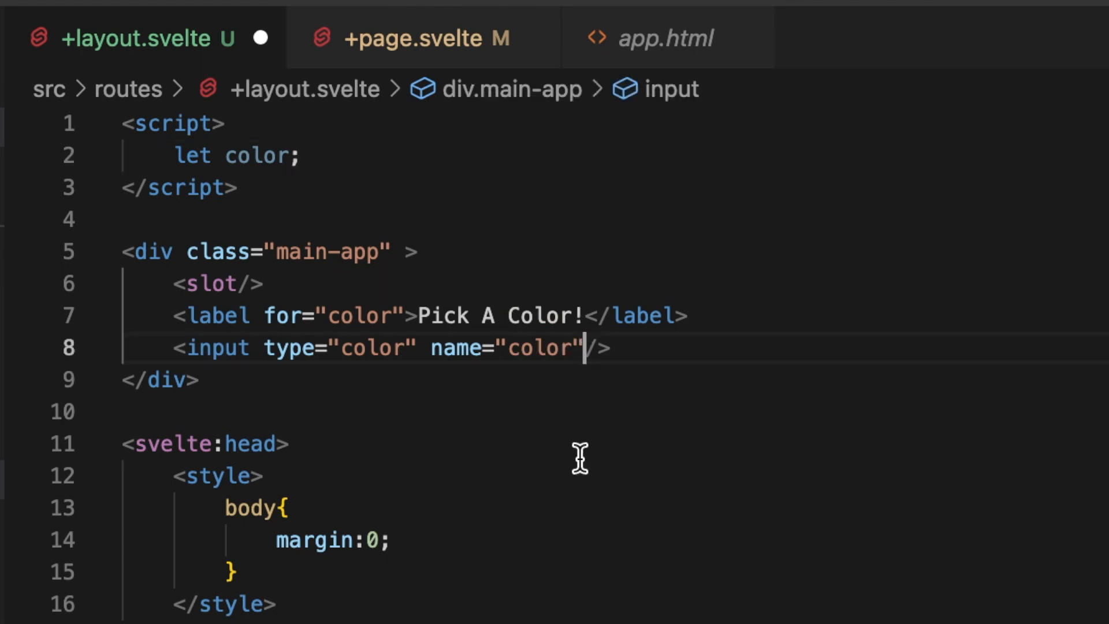
pyautogui.write('bind:value={color')
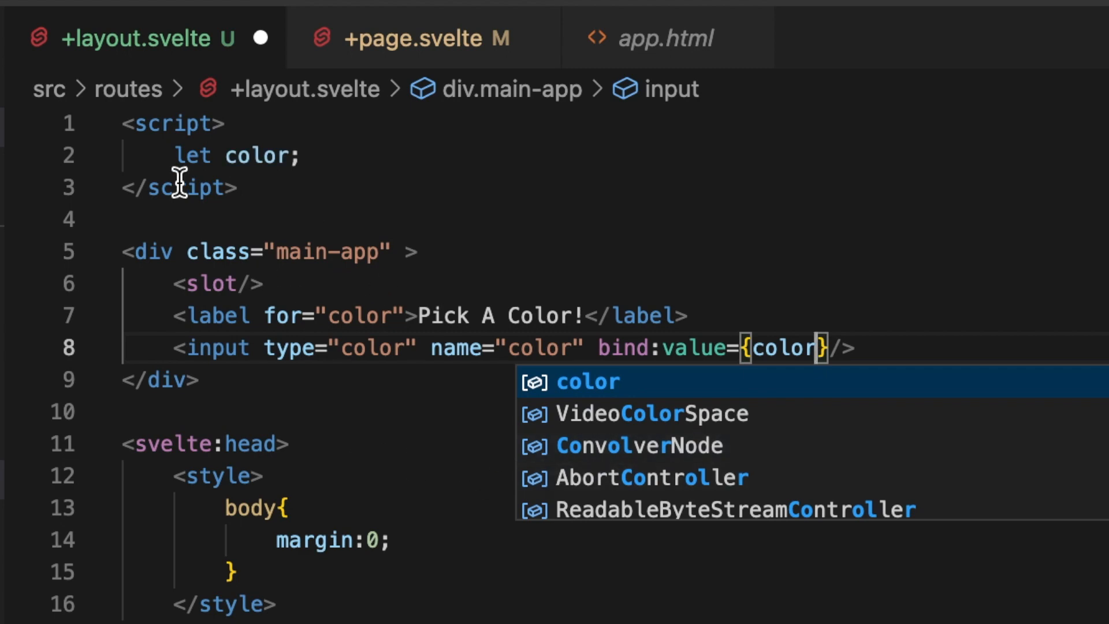
pyautogui.moveTo(551, 345)
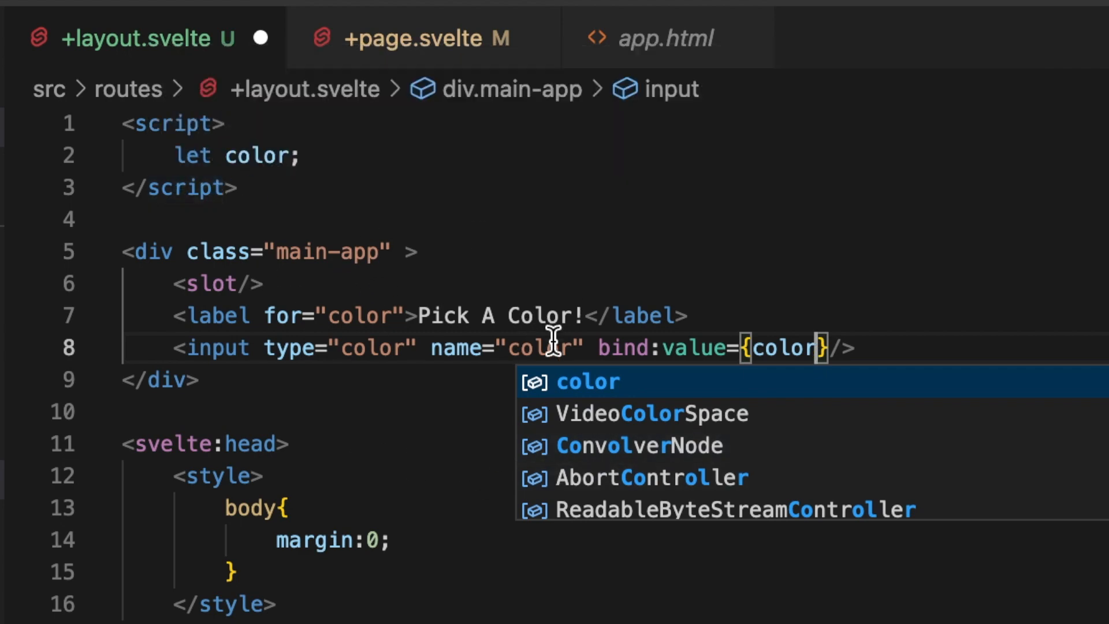
pyautogui.moveTo(340, 353)
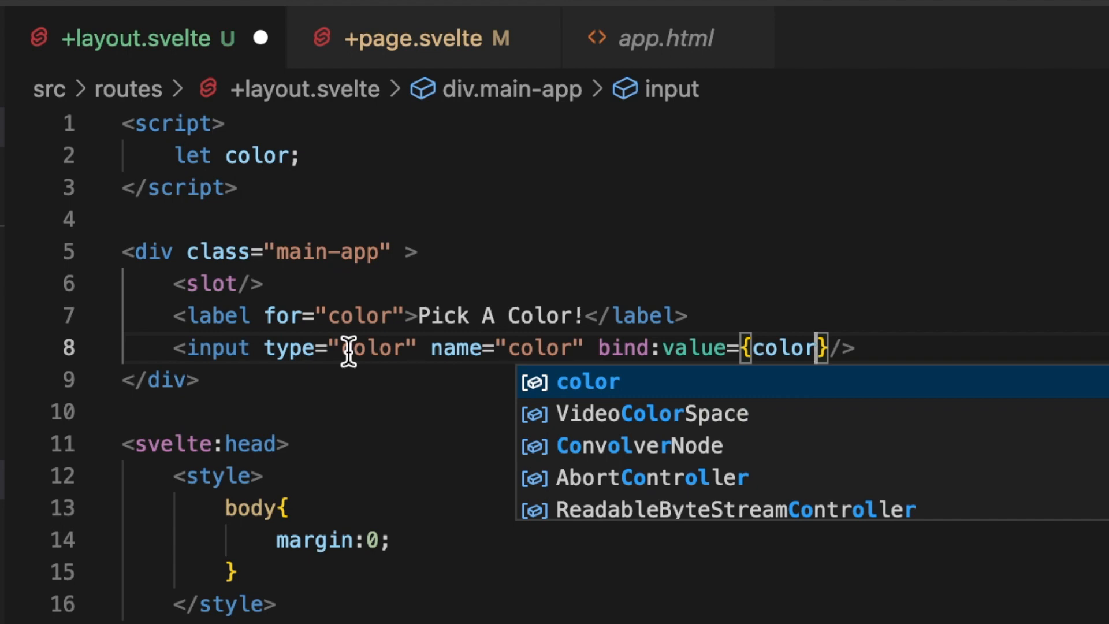
pyautogui.moveTo(444, 432)
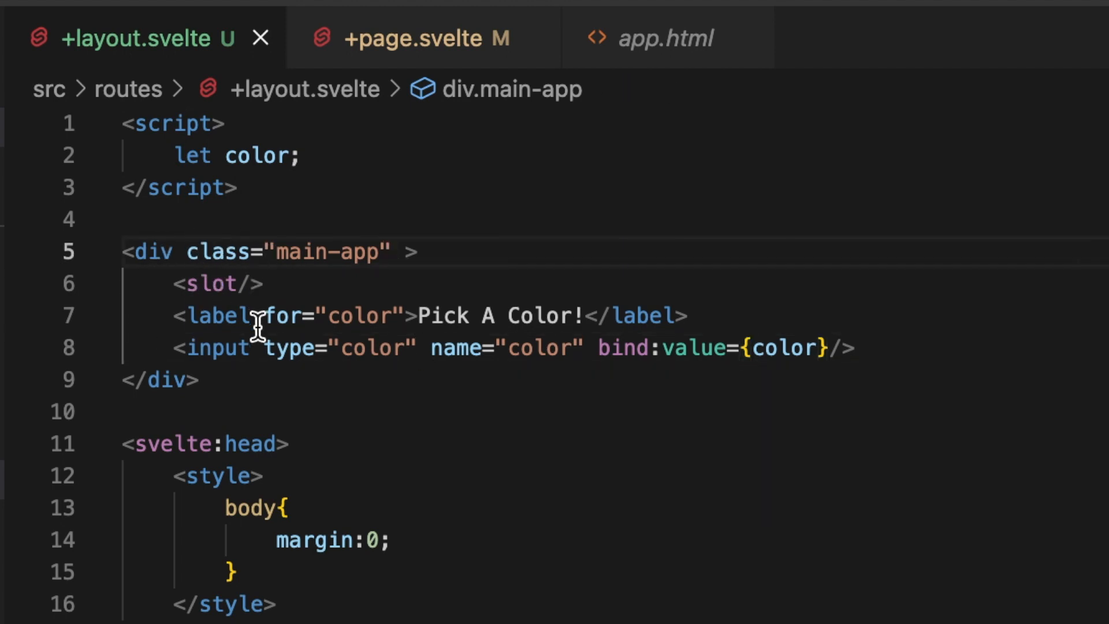
# Step: Pass color to the main-app div as a --theme-color style variable
pyautogui.write('style="')
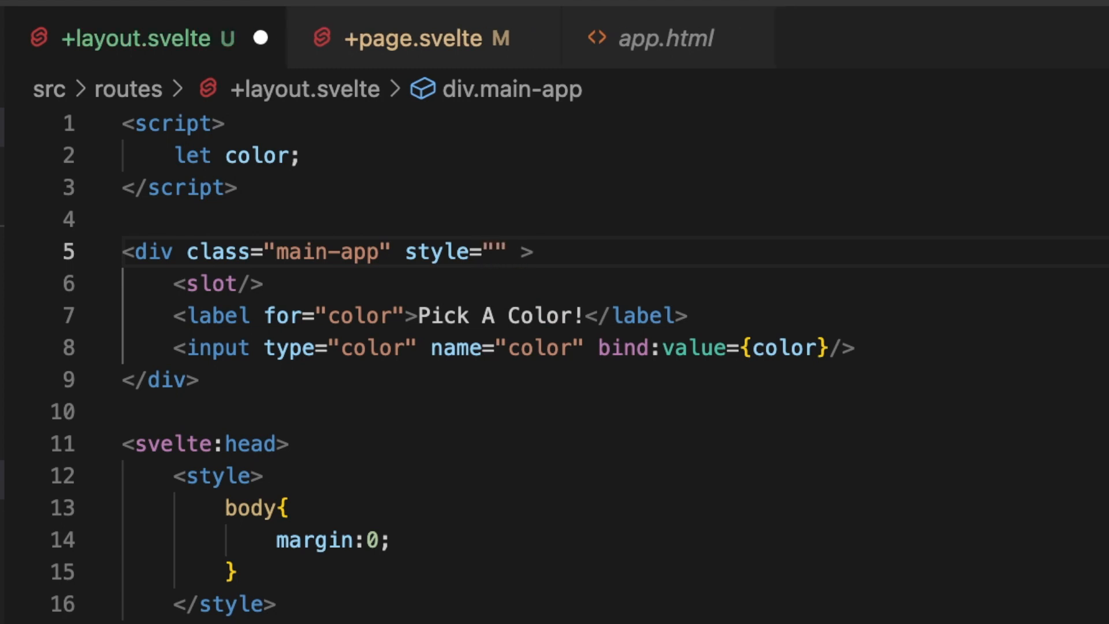
pyautogui.write('--th')
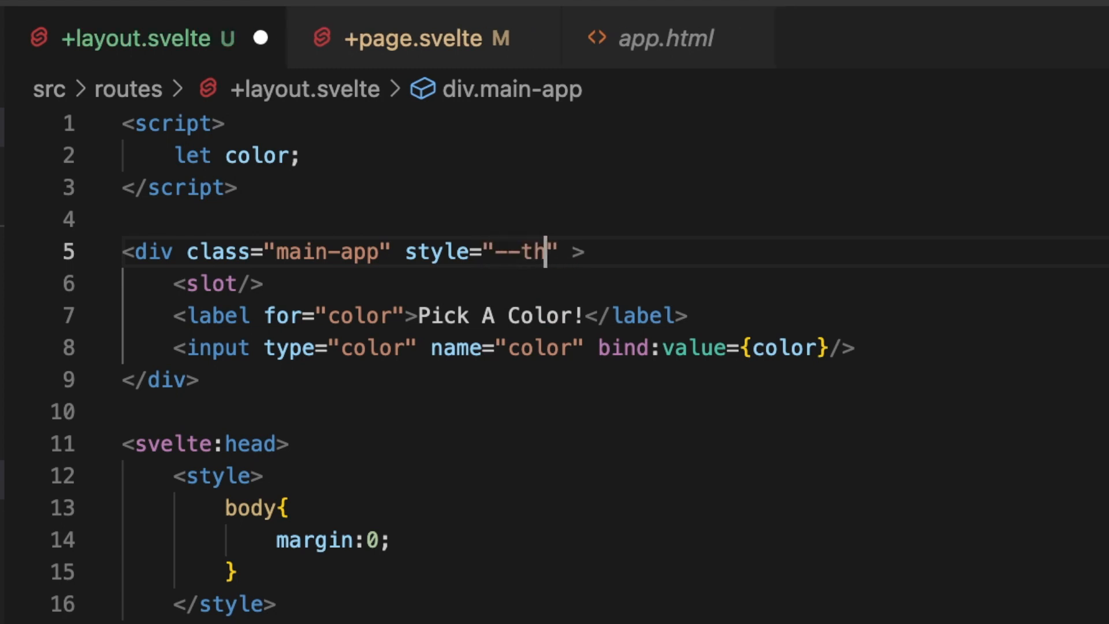
pyautogui.write('eme-color: {c')
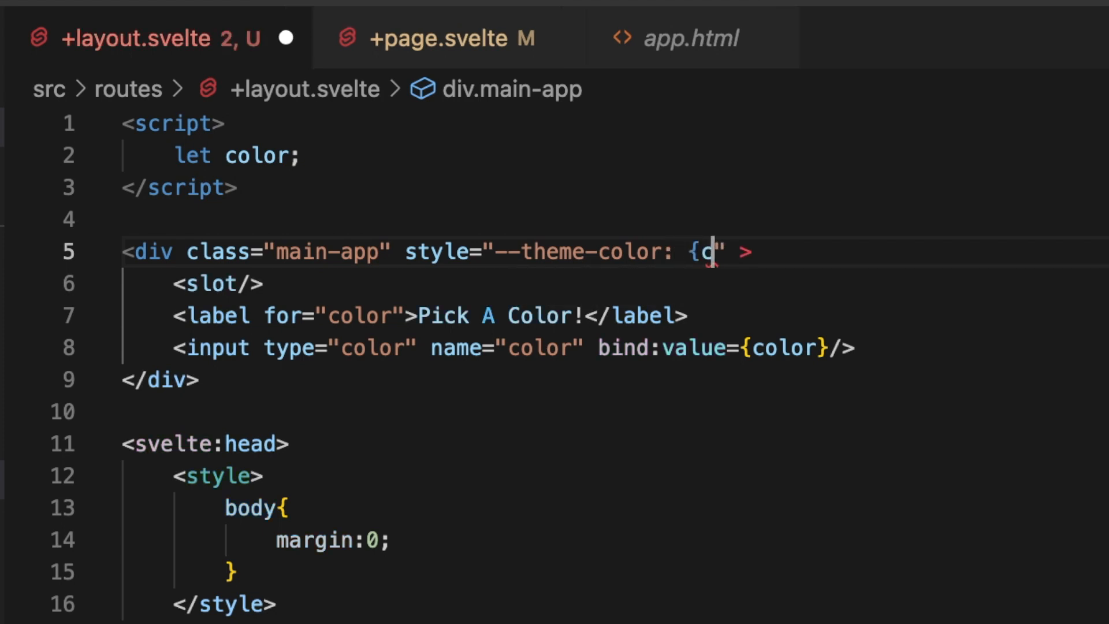
pyautogui.write('olor}')
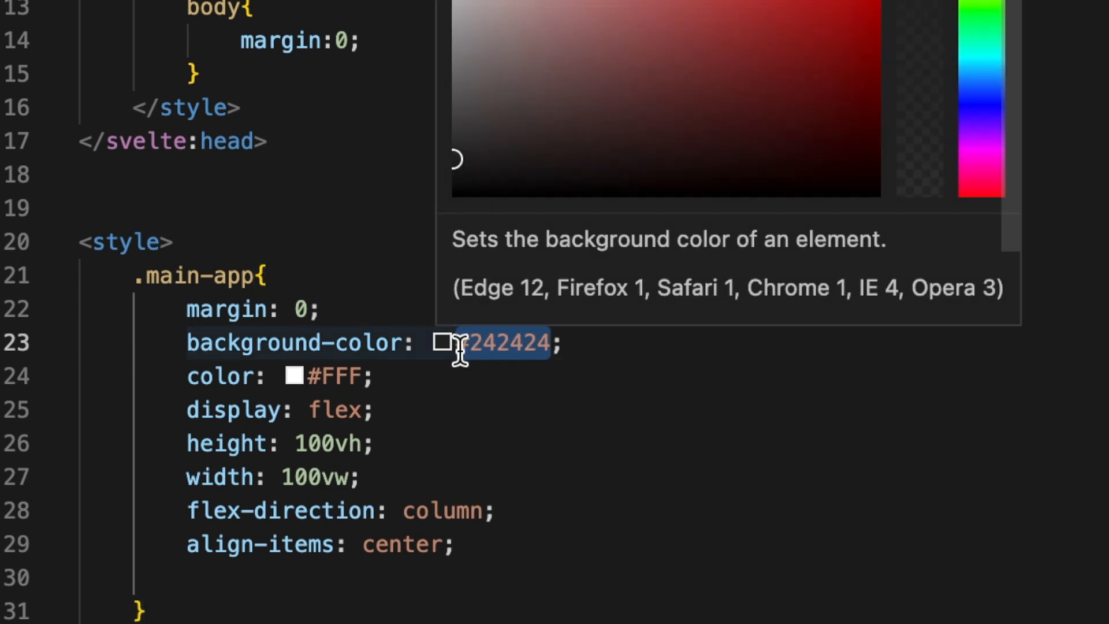
# Step: Replace #242424 in the background-color rule with var(--theme-color)
pyautogui.write('va')
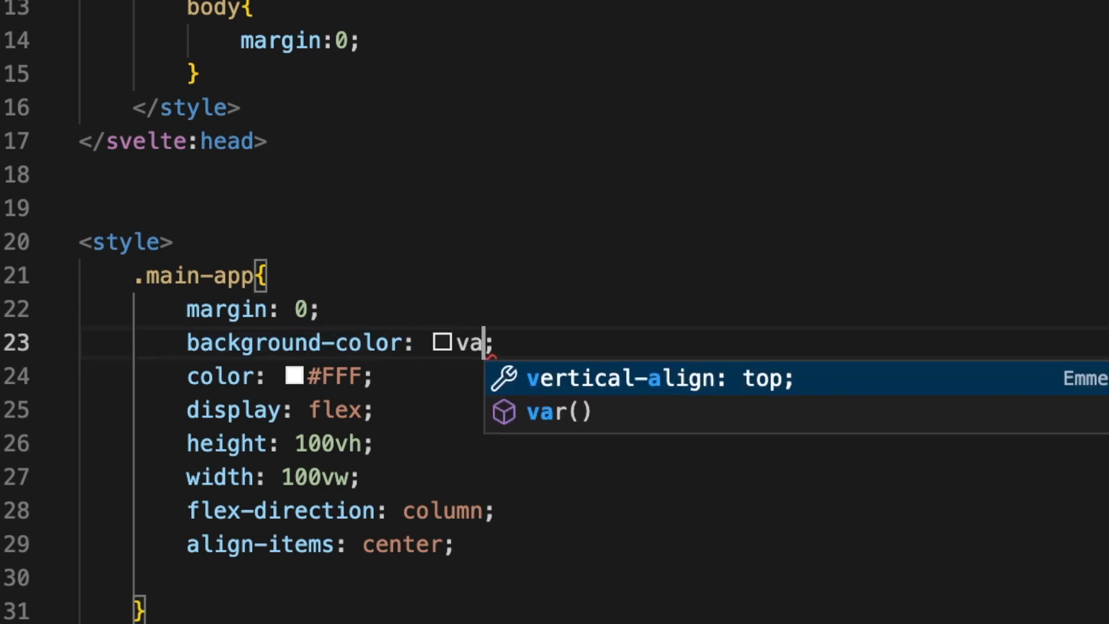
pyautogui.click(559, 412)
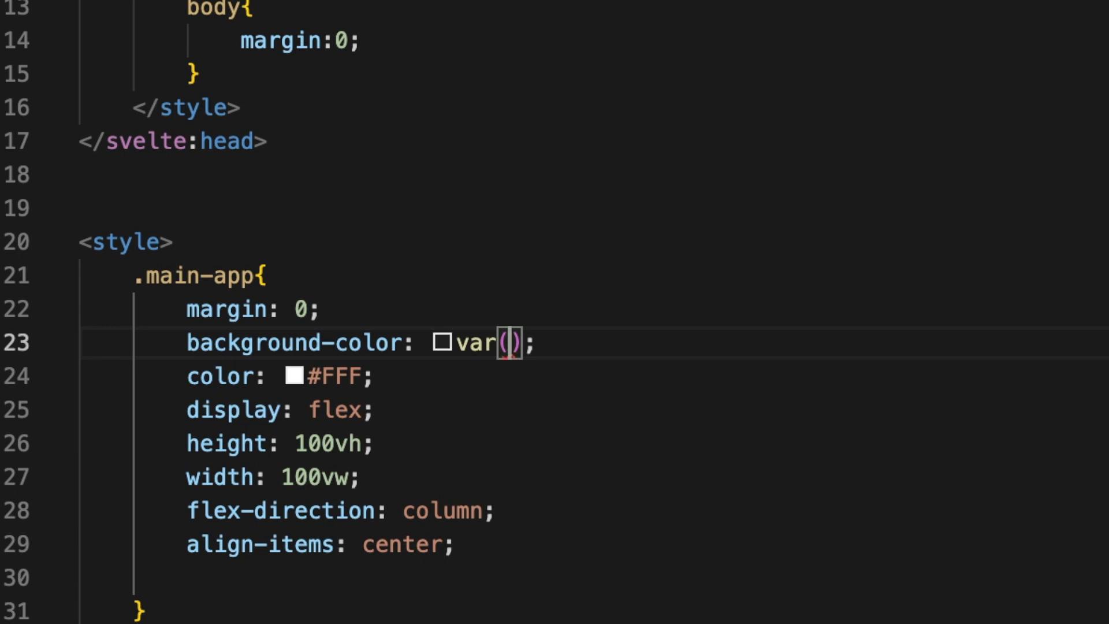
pyautogui.write('--th')
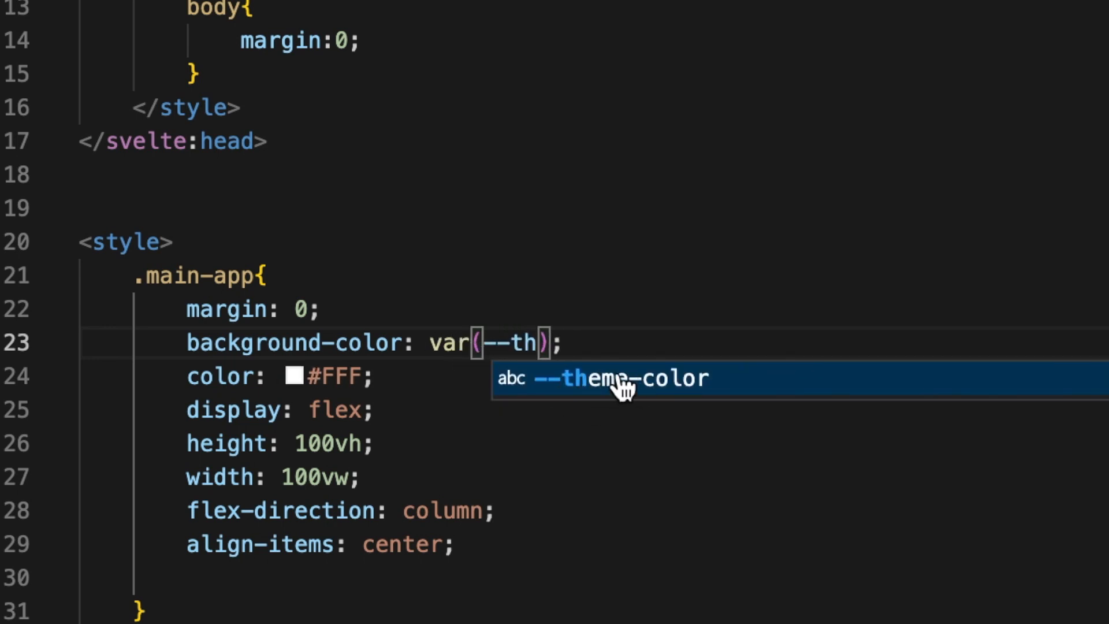
pyautogui.click(601, 378)
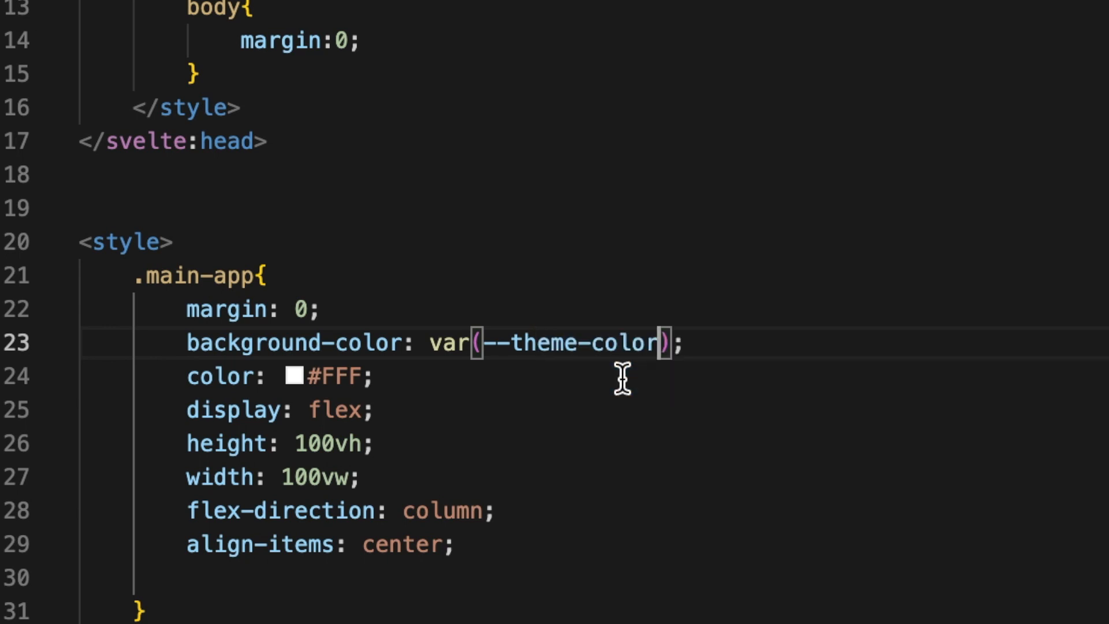
pyautogui.moveTo(474, 14)
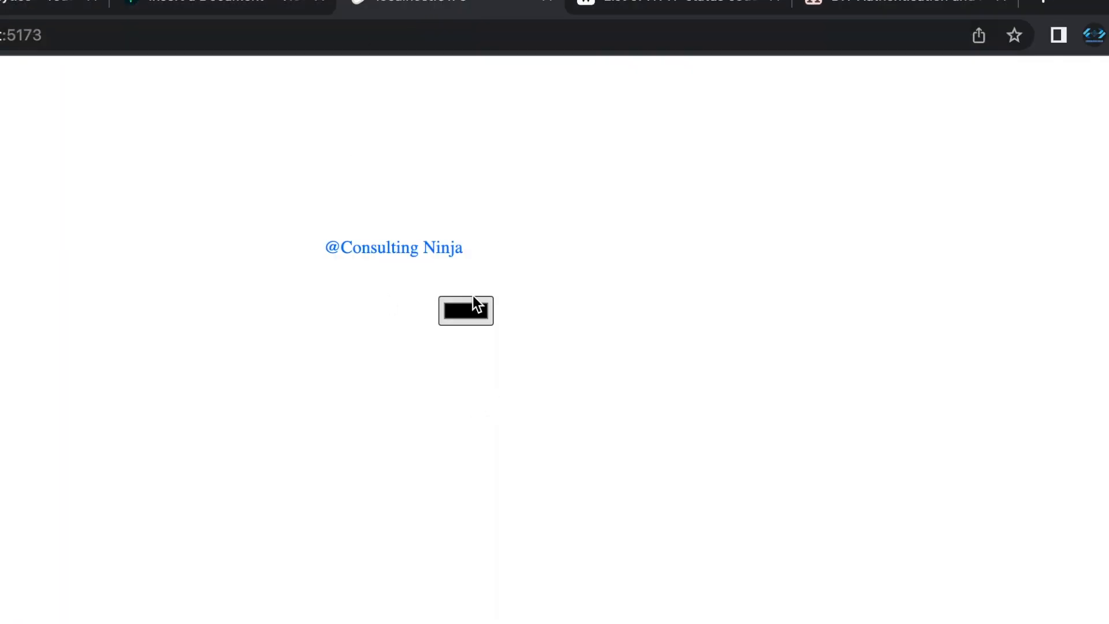
# Step: Pick two colours in Chrome, ending on a pale greyish pink, and watch the background follow
pyautogui.click(466, 311)
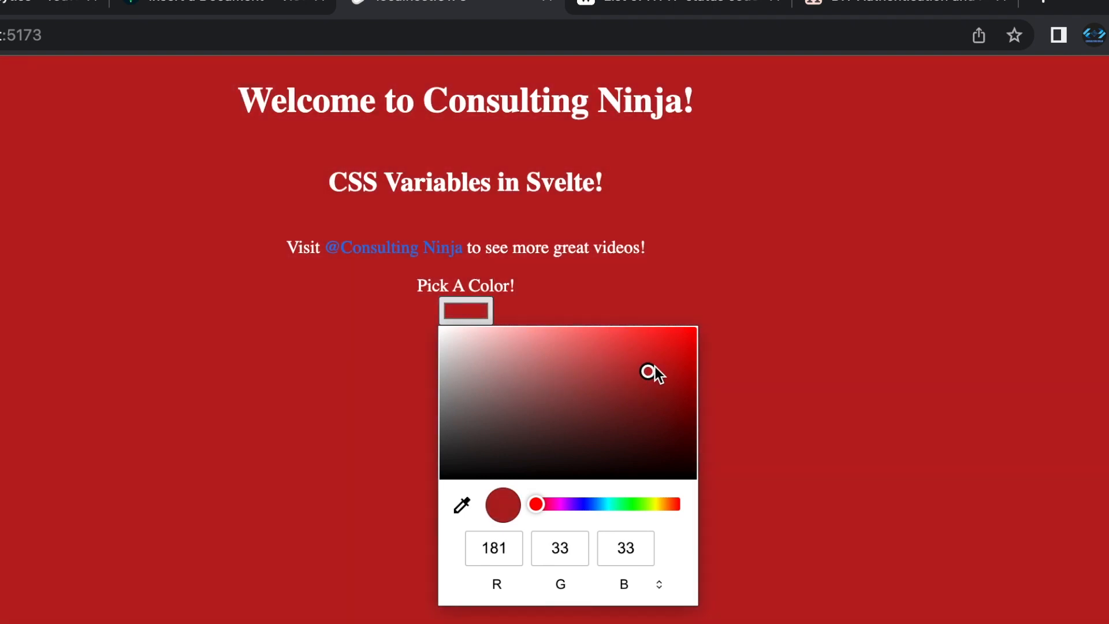
pyautogui.click(486, 384)
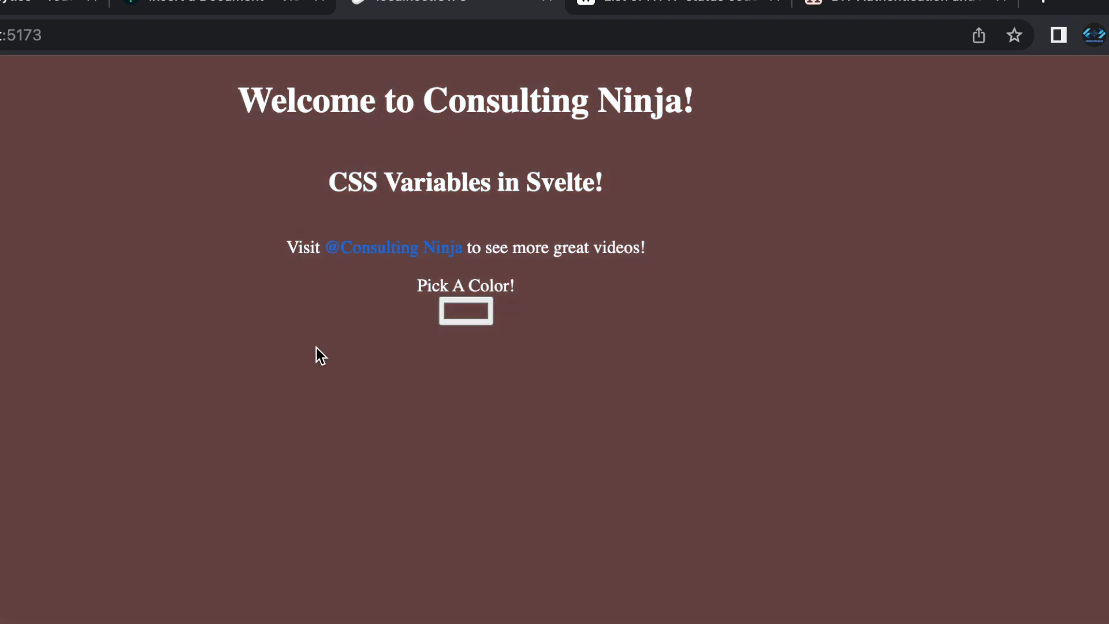
pyautogui.moveTo(434, 365)
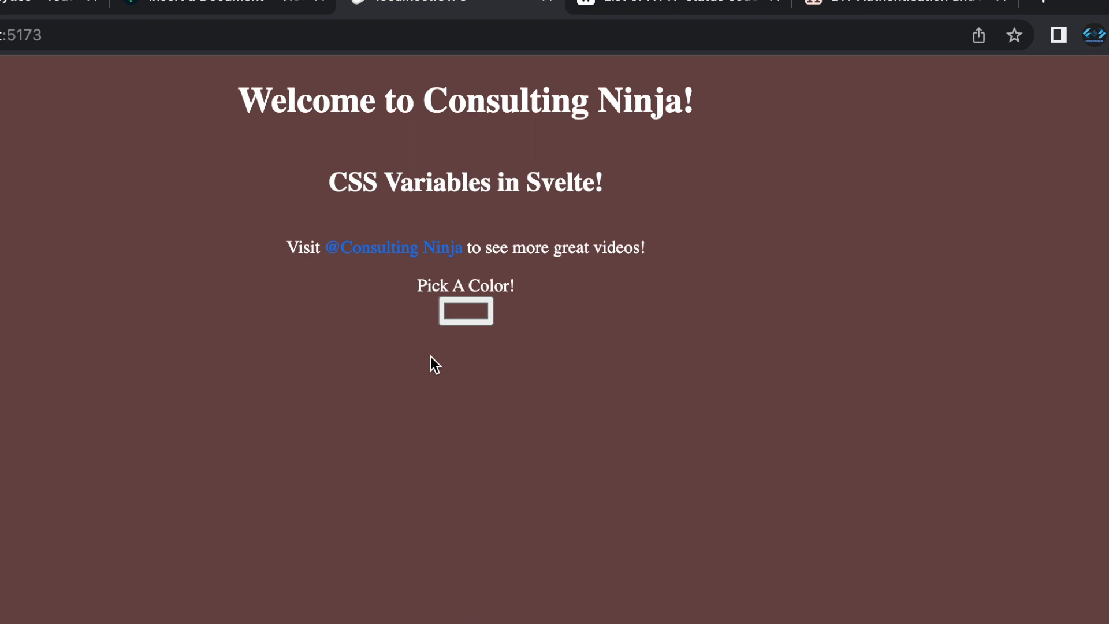
pyautogui.moveTo(432, 359)
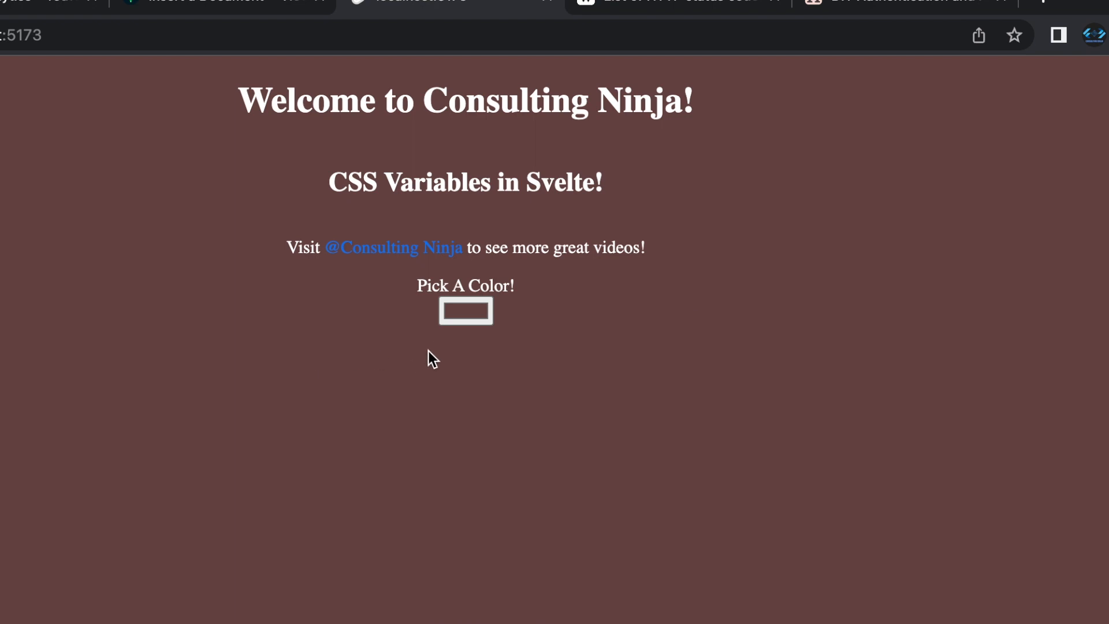
pyautogui.click(465, 311)
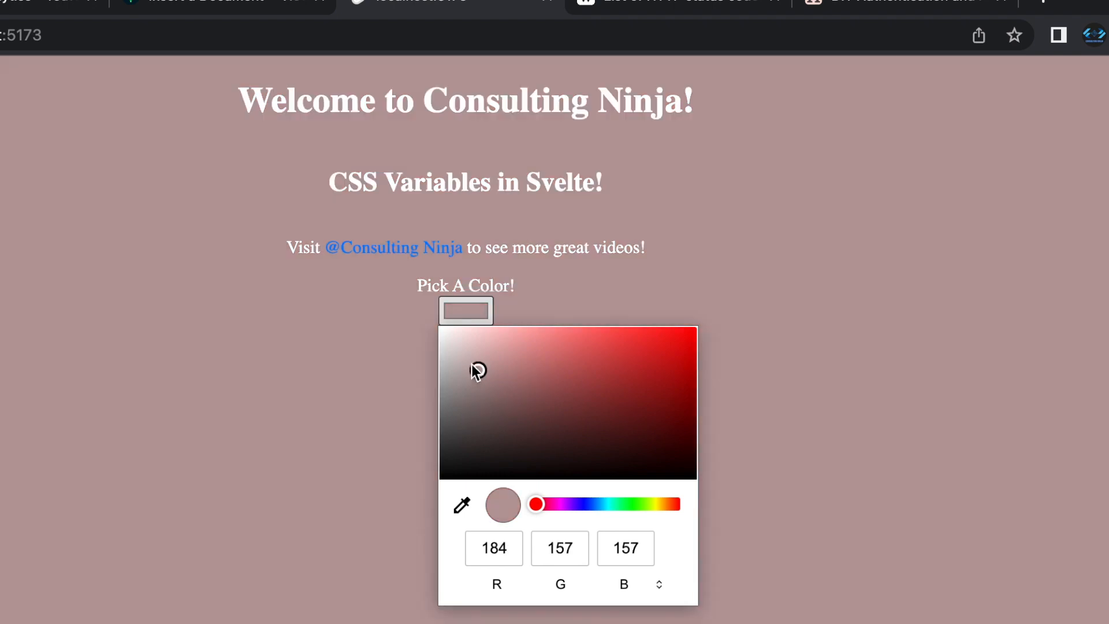
pyautogui.click(458, 355)
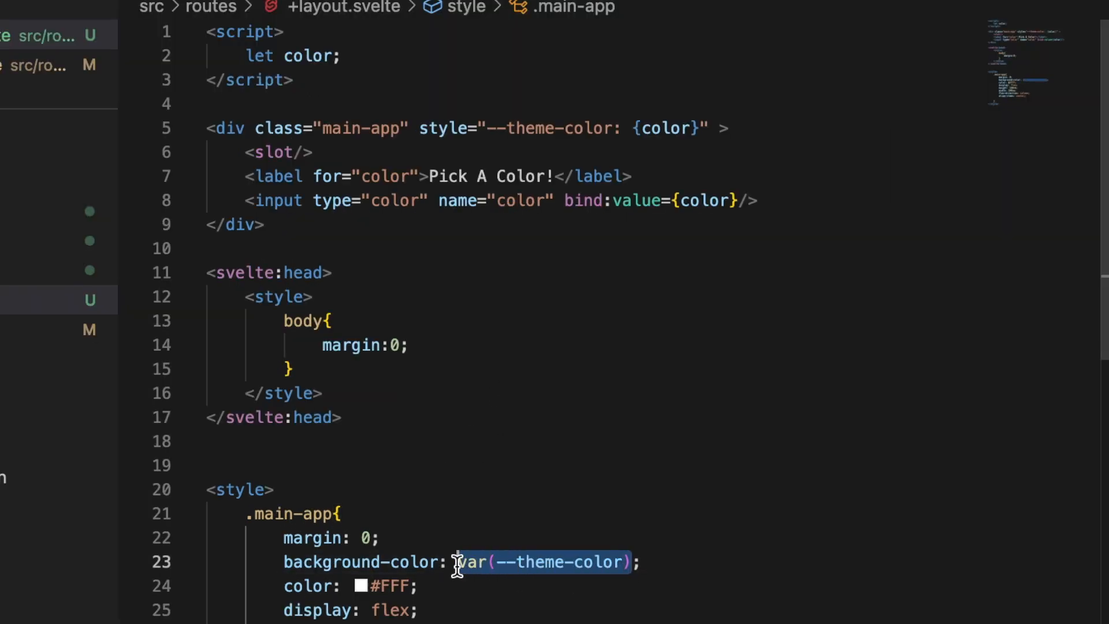
# Step: Set the main-app background-color back to #242424 and save +layout.svelte
pyautogui.write('#242424')
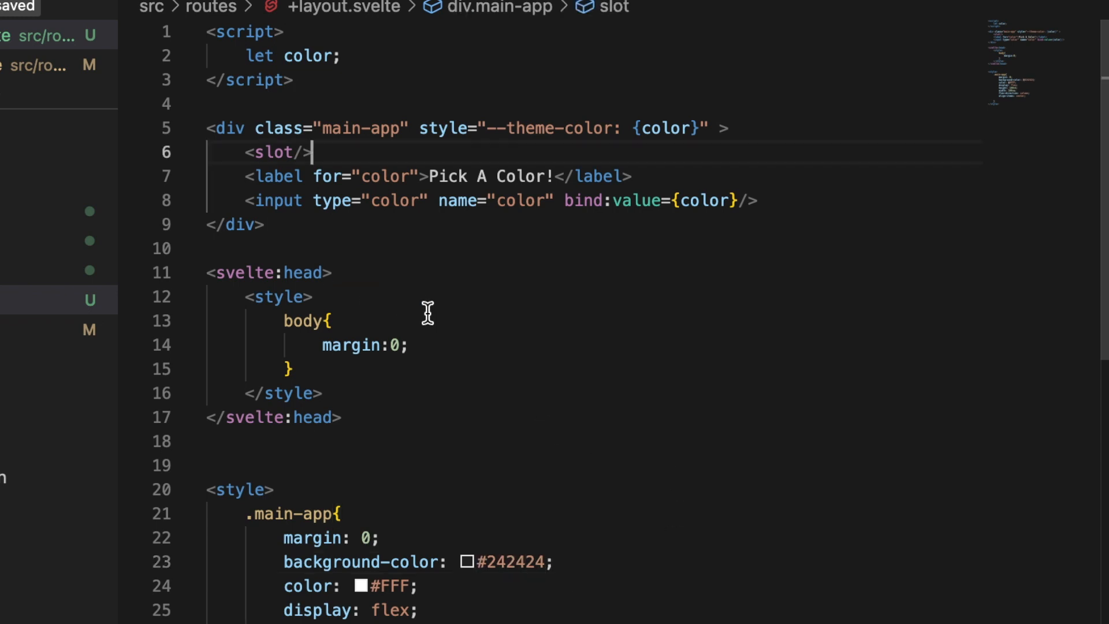
pyautogui.moveTo(288, 161)
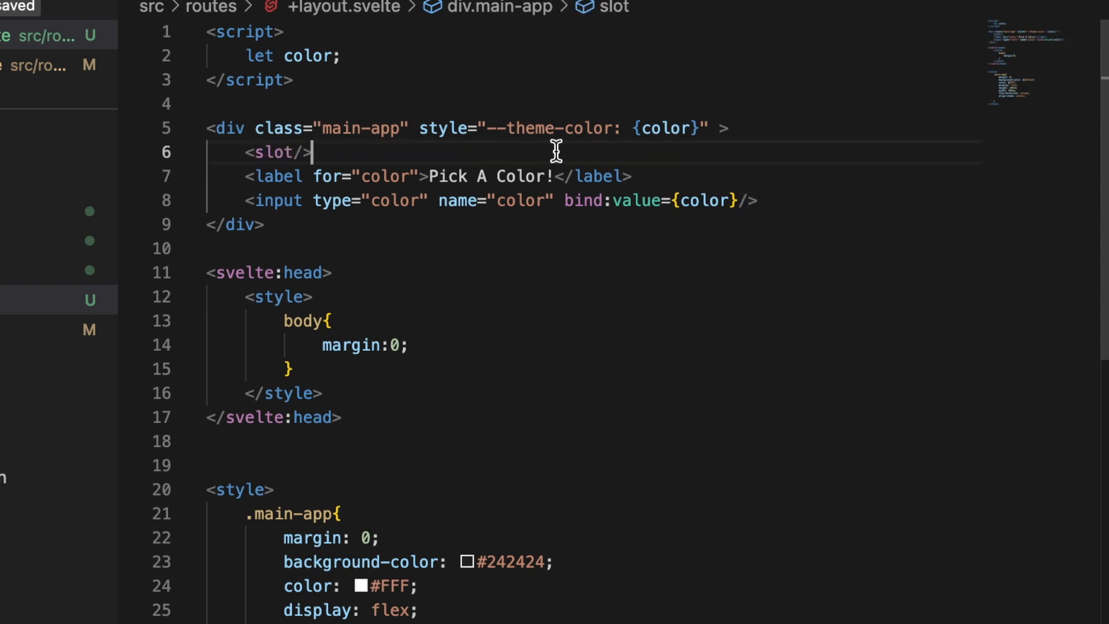
pyautogui.moveTo(444, 128)
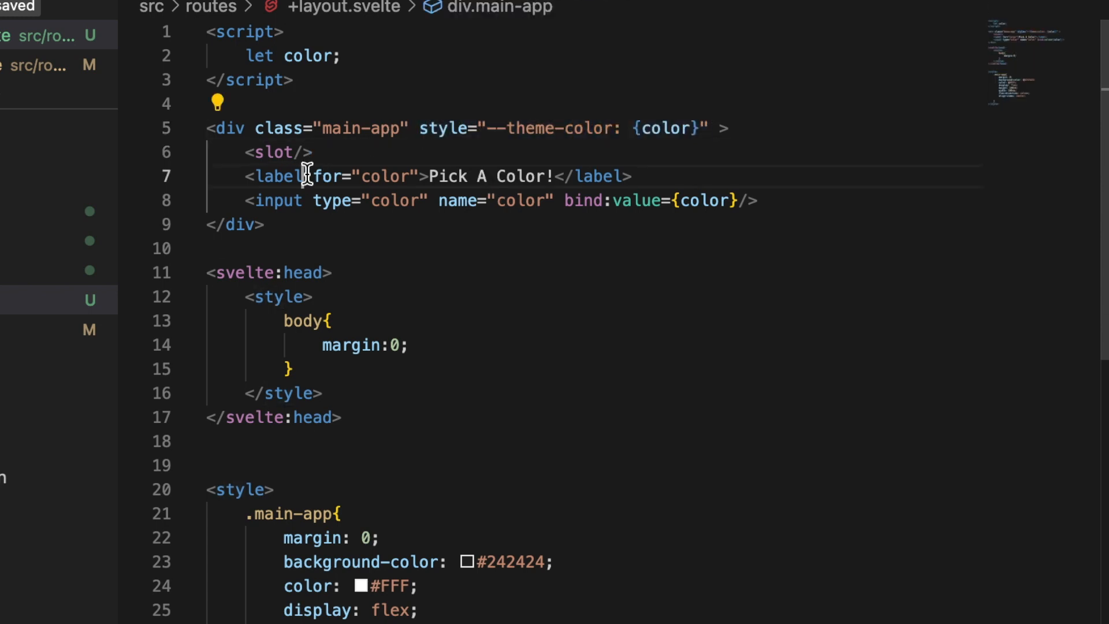
pyautogui.click(309, 176)
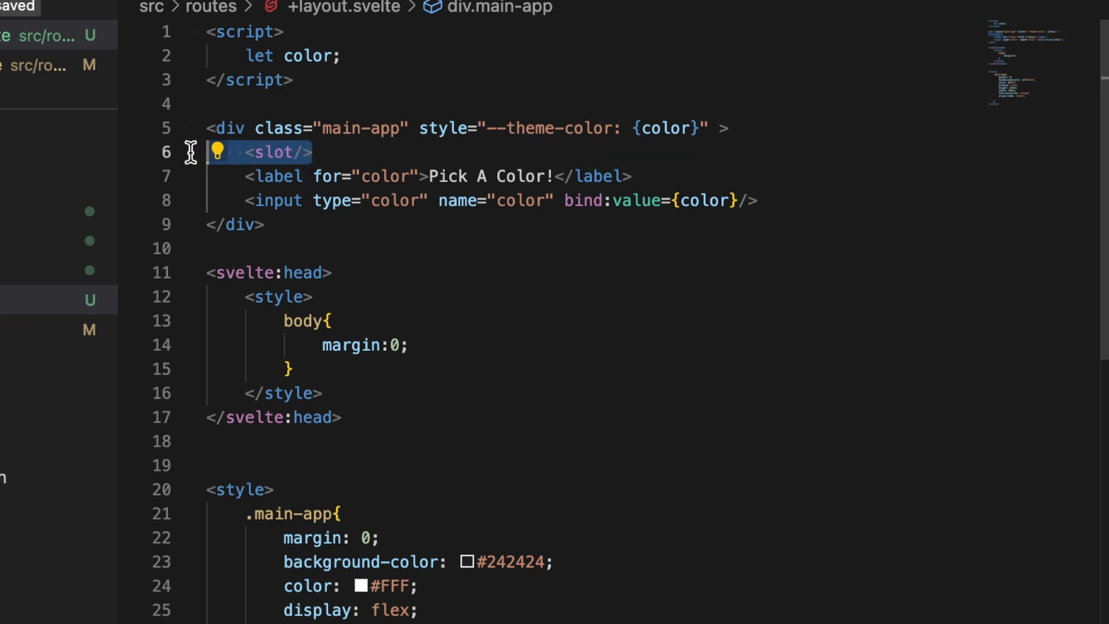
pyautogui.moveTo(354, 140)
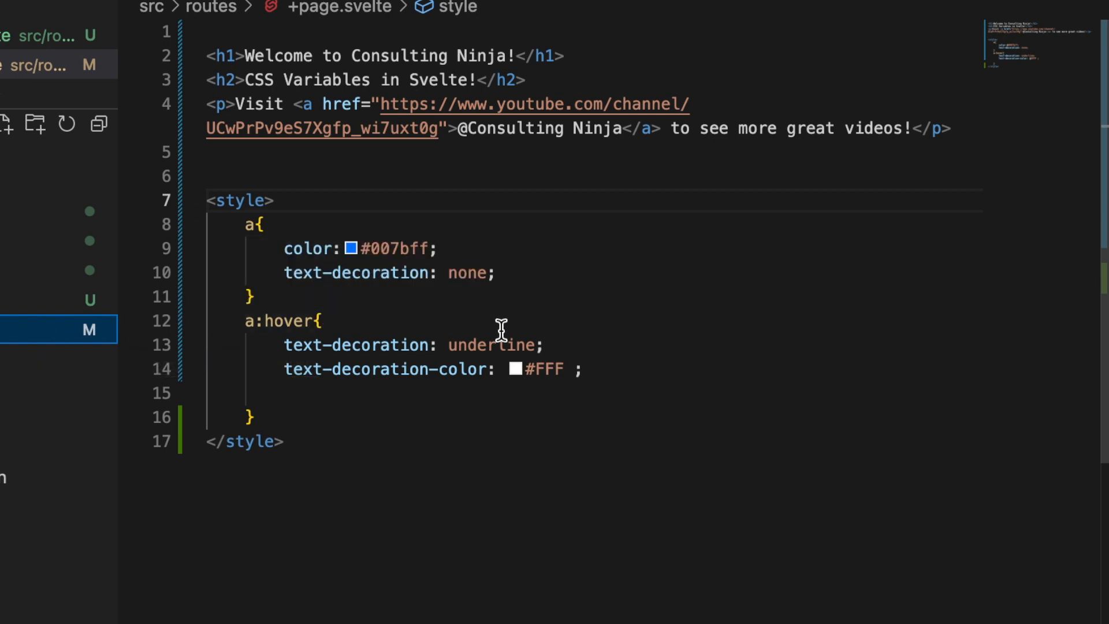
pyautogui.moveTo(297, 206)
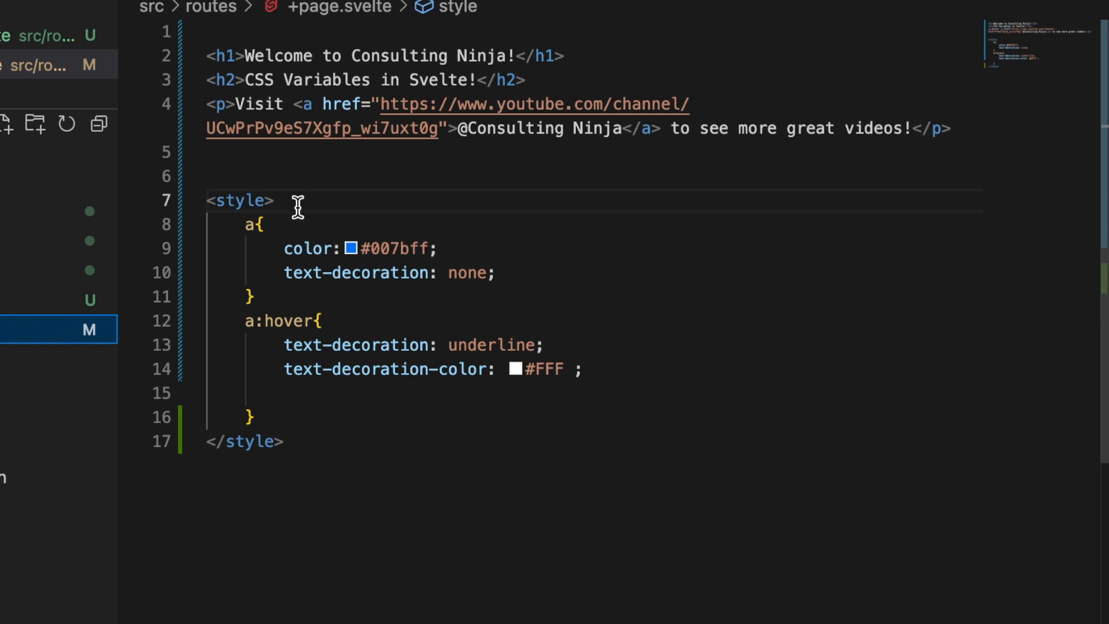
pyautogui.moveTo(284, 119)
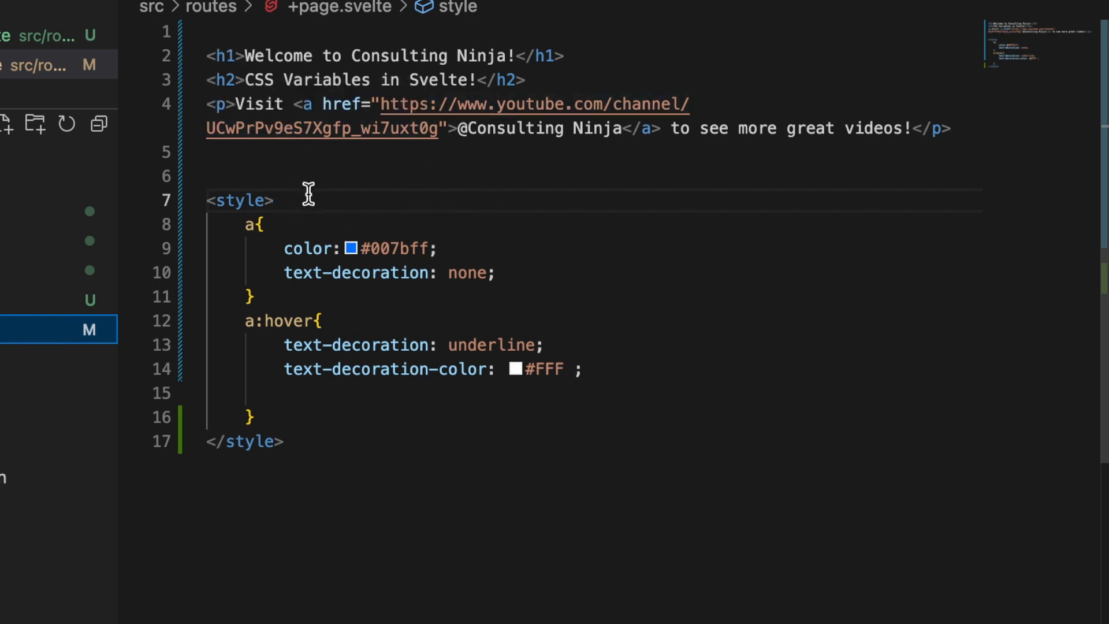
# Step: Add an h1 rule in +page.svelte styles starting with color: var(--
pyautogui.write('h1{')
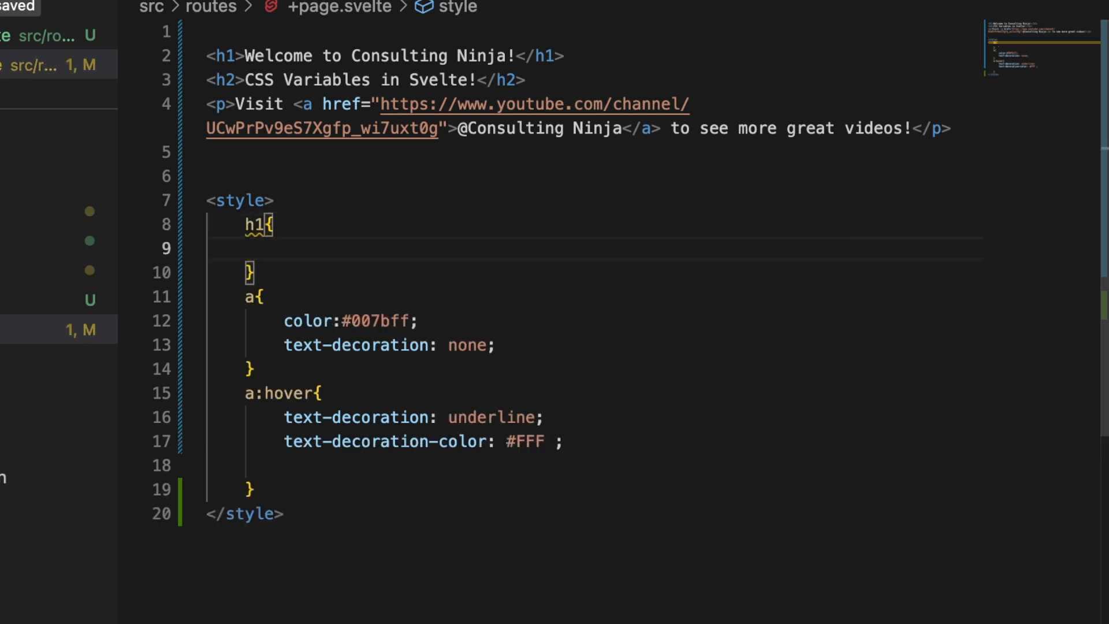
pyautogui.write('color:')
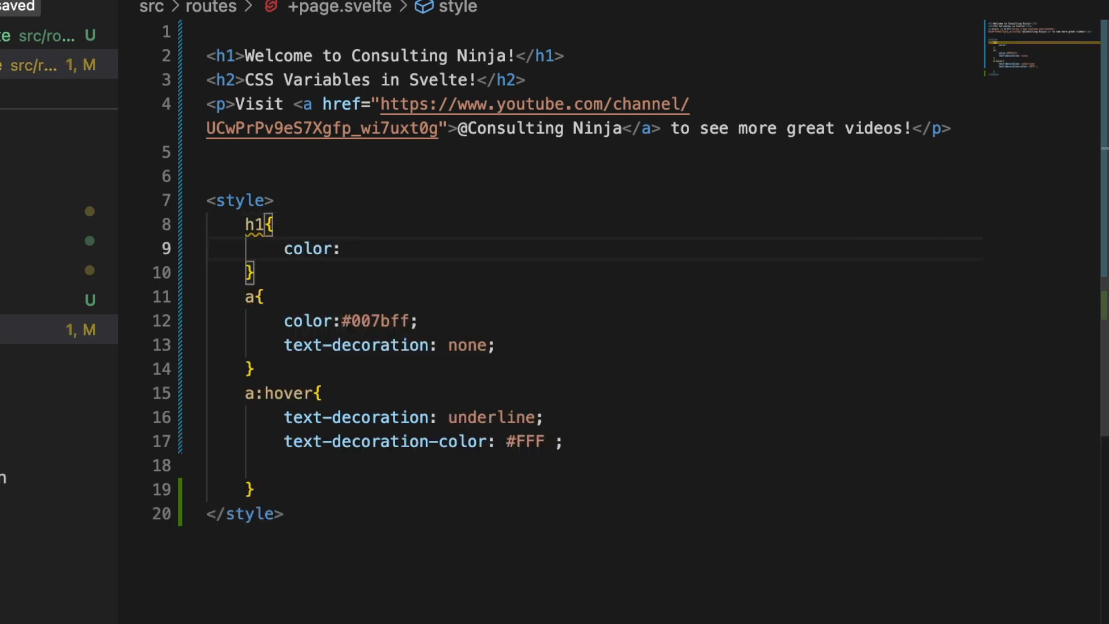
pyautogui.write('var(--')
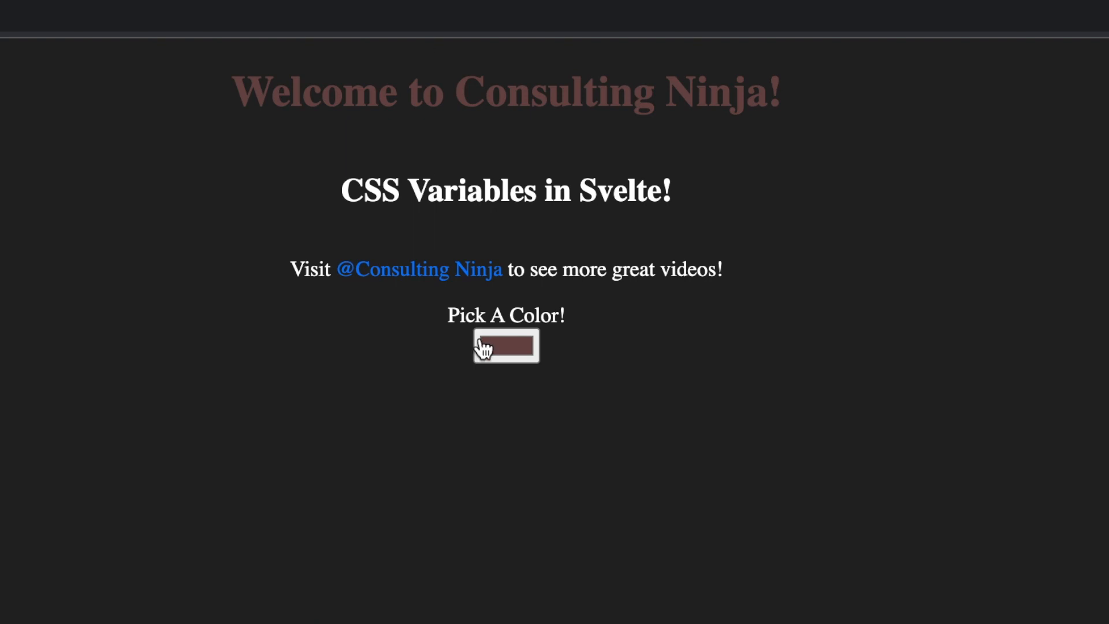
# Step: Open the colour picker on the dark localhost page with the tinted Welcome heading
pyautogui.click(506, 346)
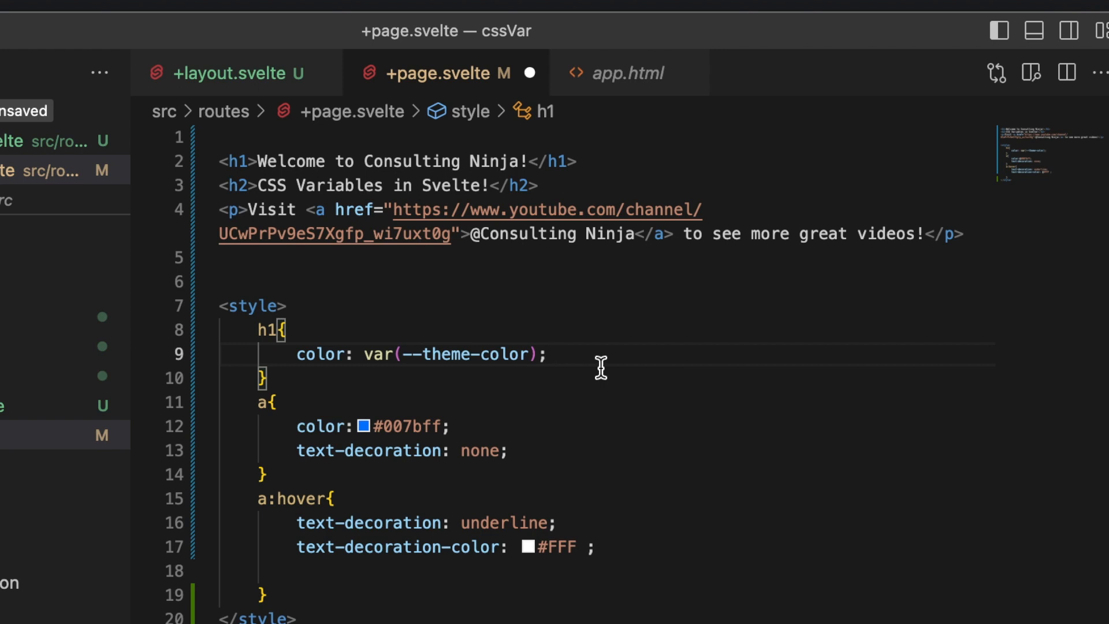
pyautogui.moveTo(508, 78)
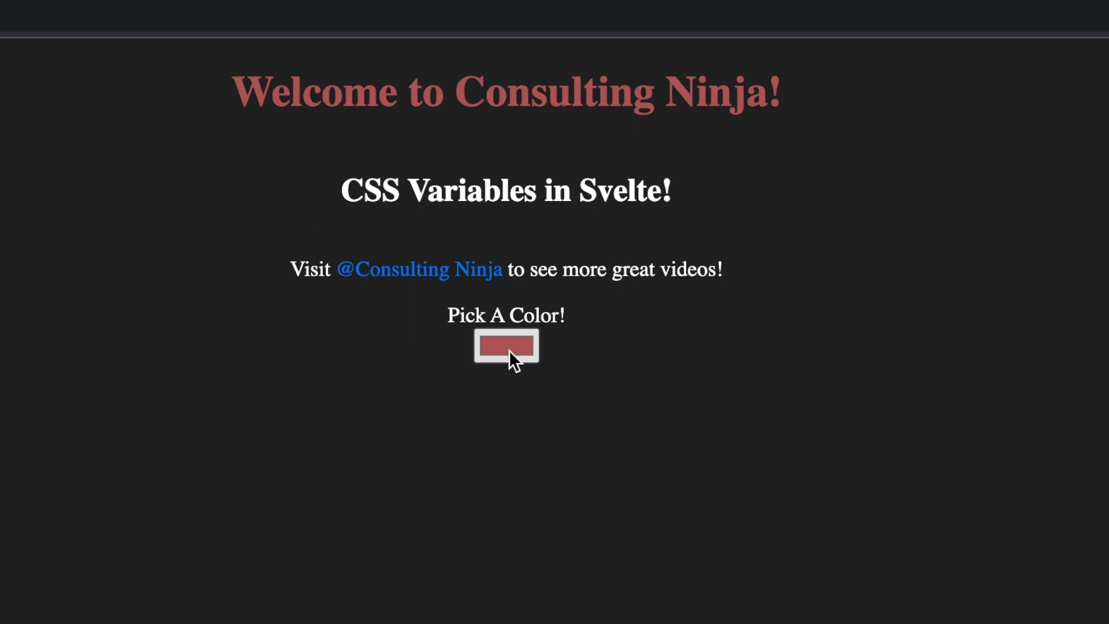
# Step: Pick a paler pink so the Welcome heading recolours on the dark page
pyautogui.click(505, 346)
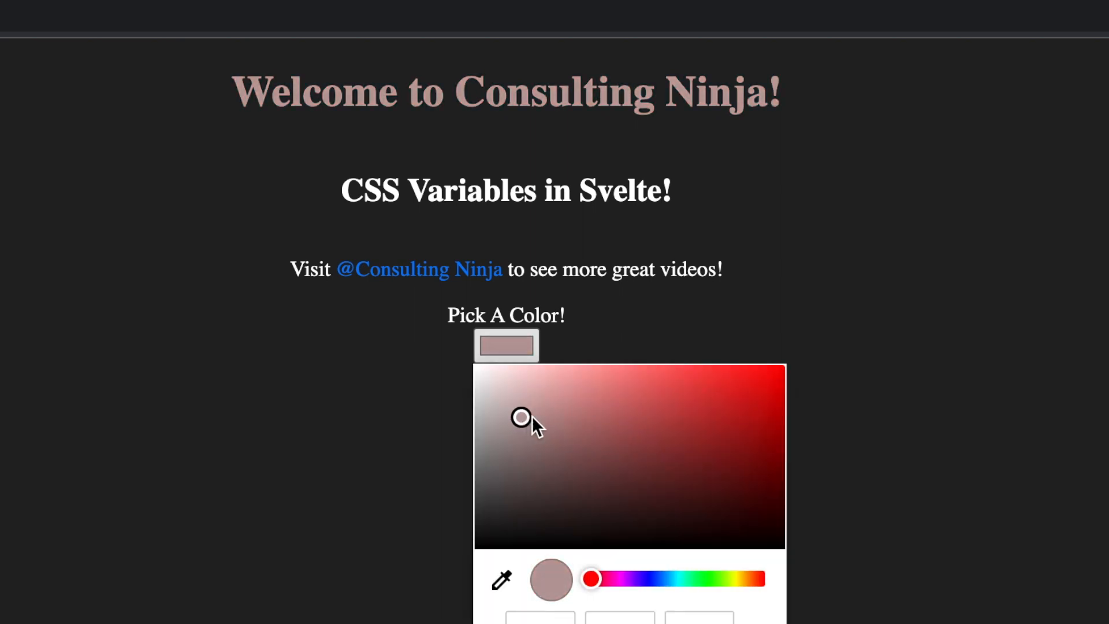
pyautogui.click(346, 371)
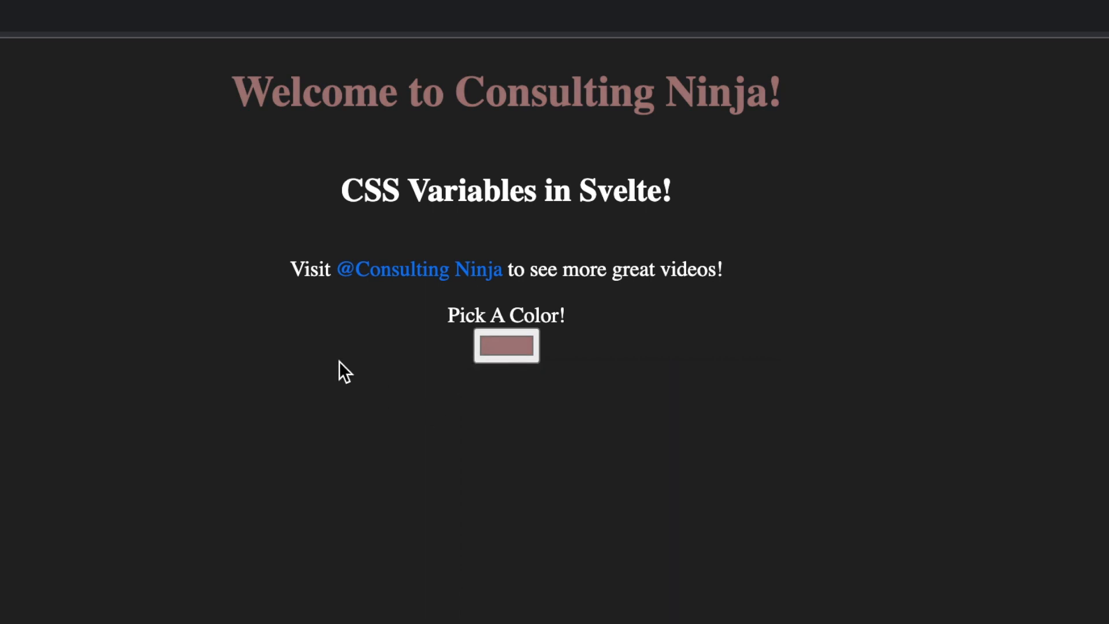
pyautogui.moveTo(551, 145)
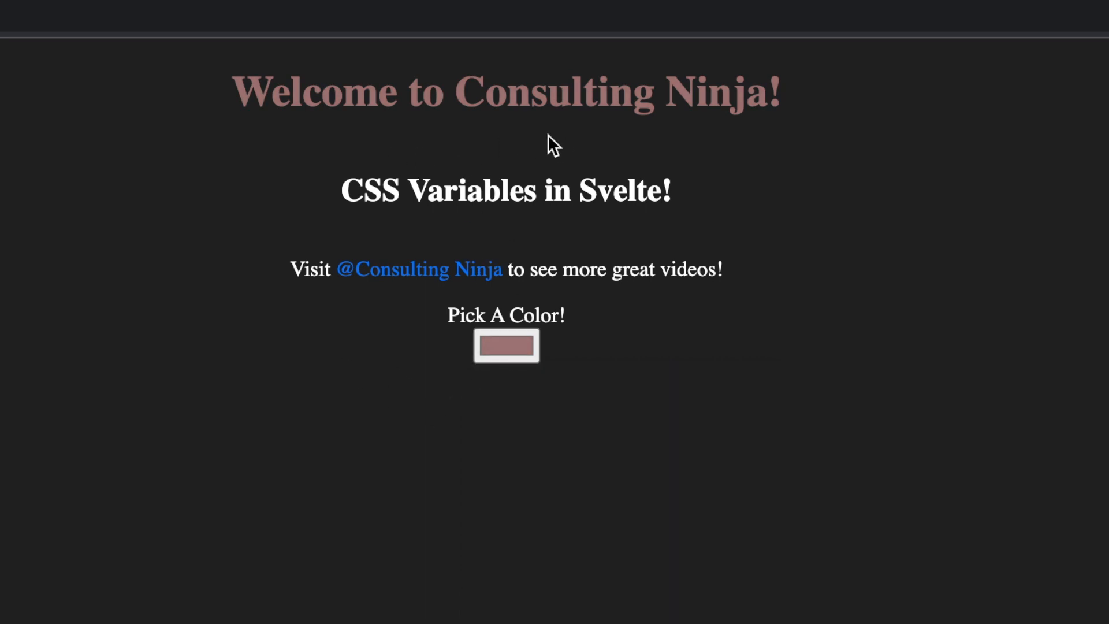
pyautogui.moveTo(502, 319)
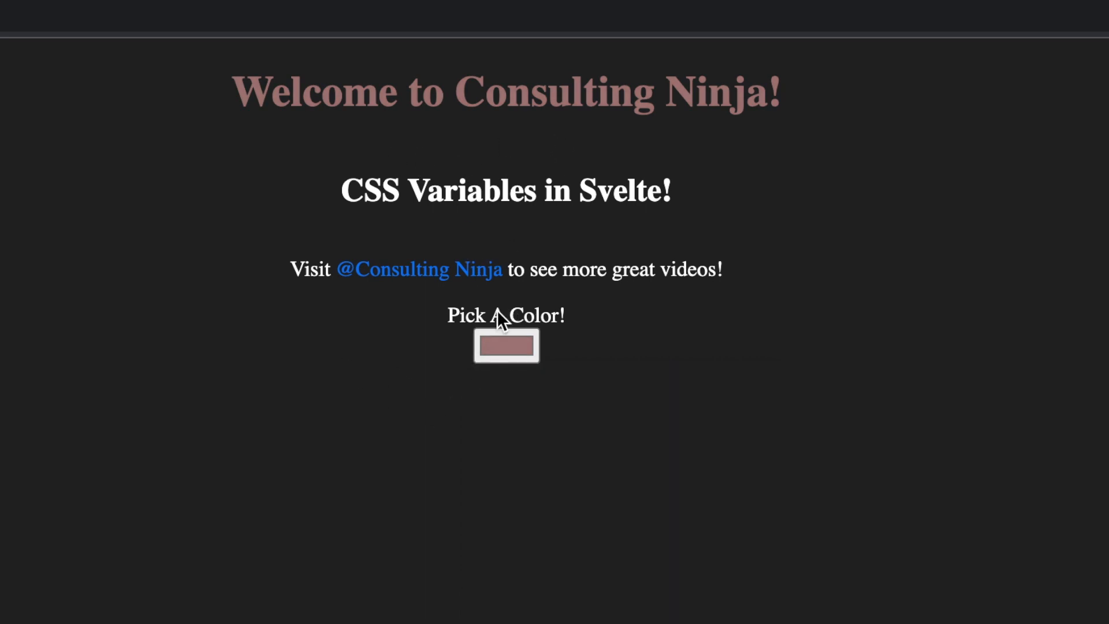